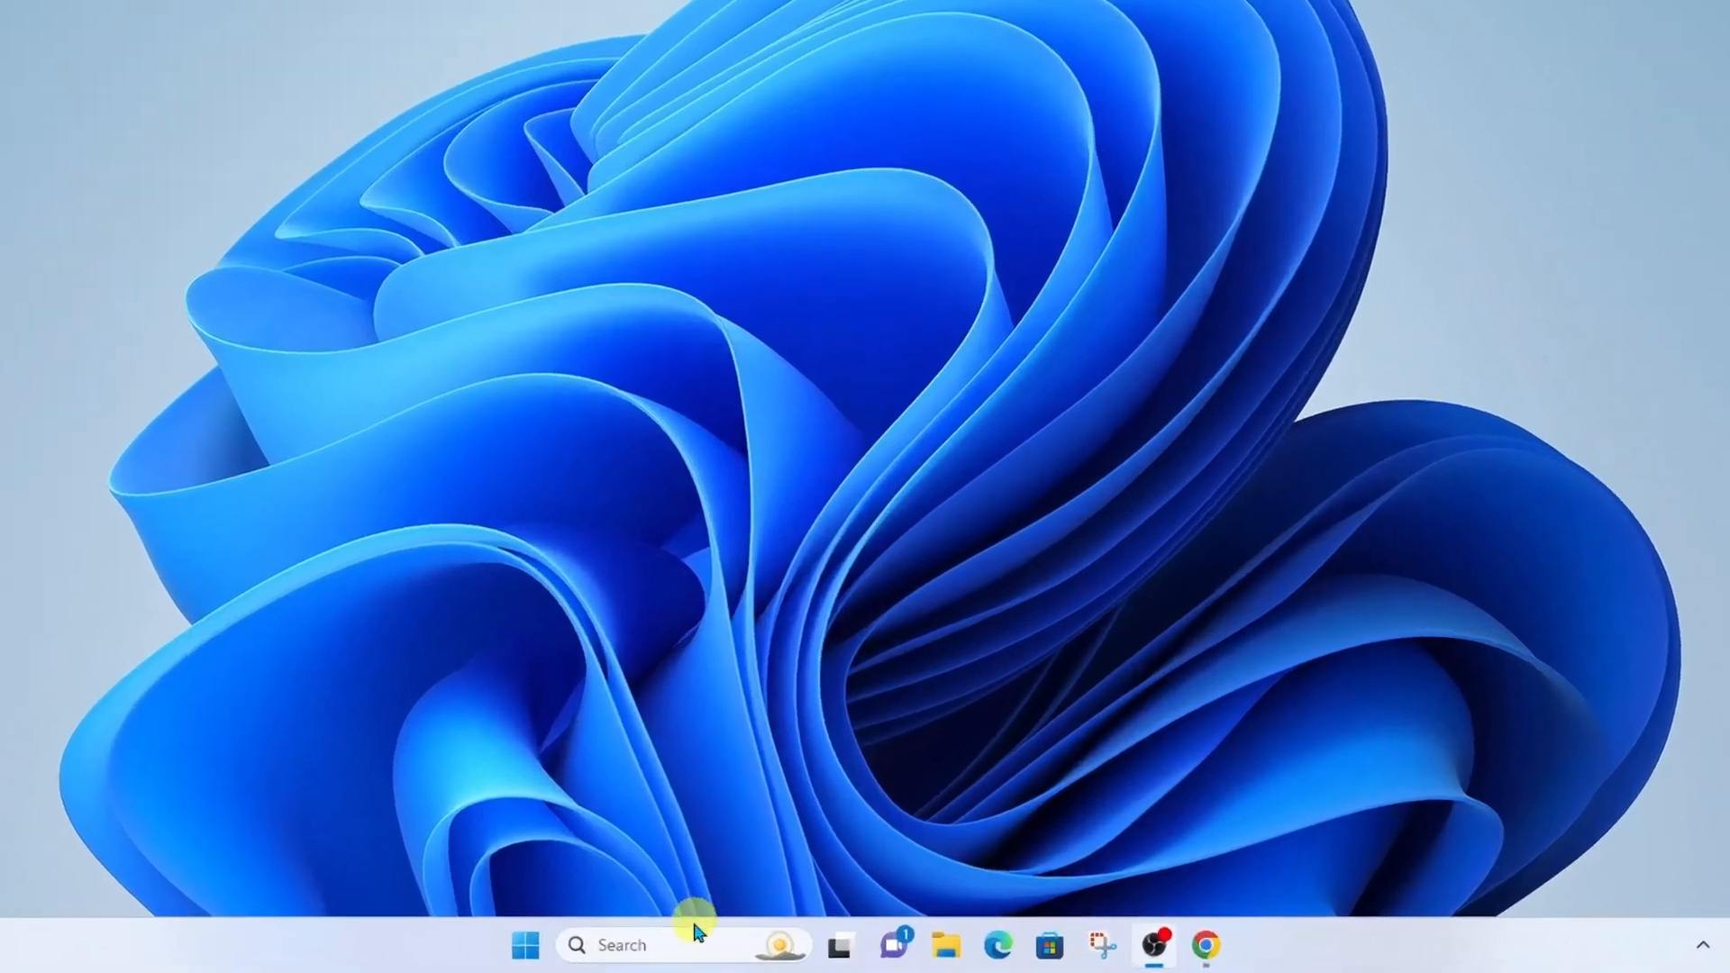
- Search 'teams' from the taskbar to launch Microsoft Teams to the Chat area
{"action": "type", "text": "teams"}
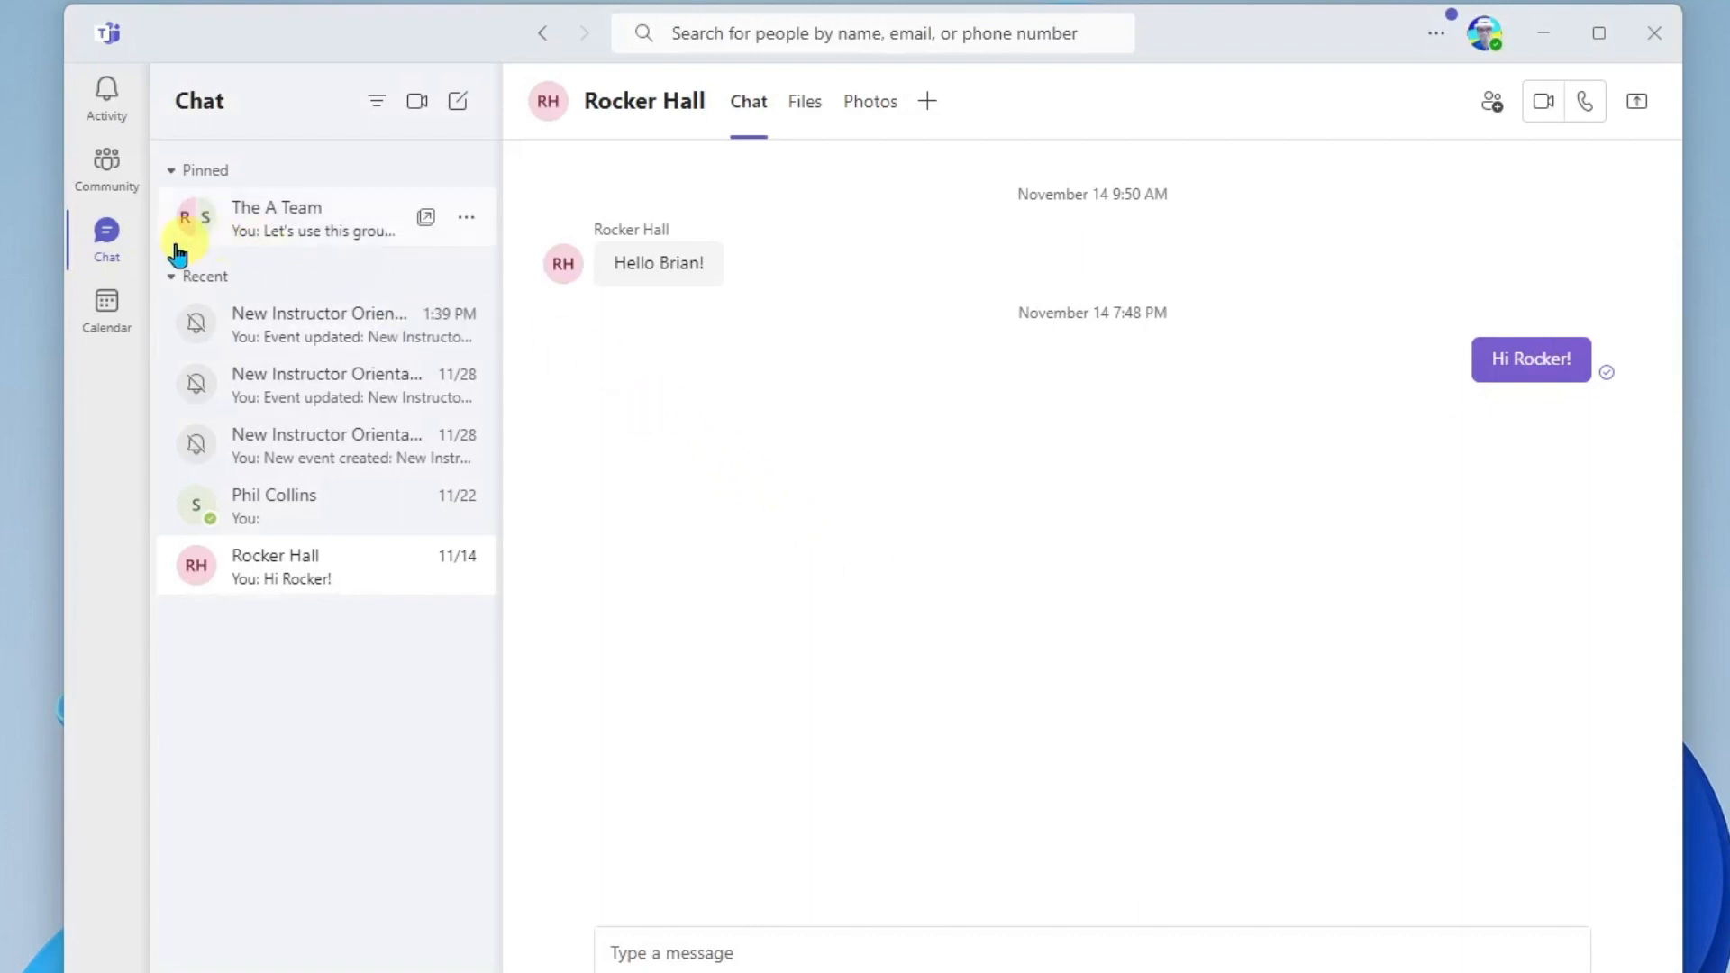
{"action": "mouse_move", "coordinate": [106, 313]}
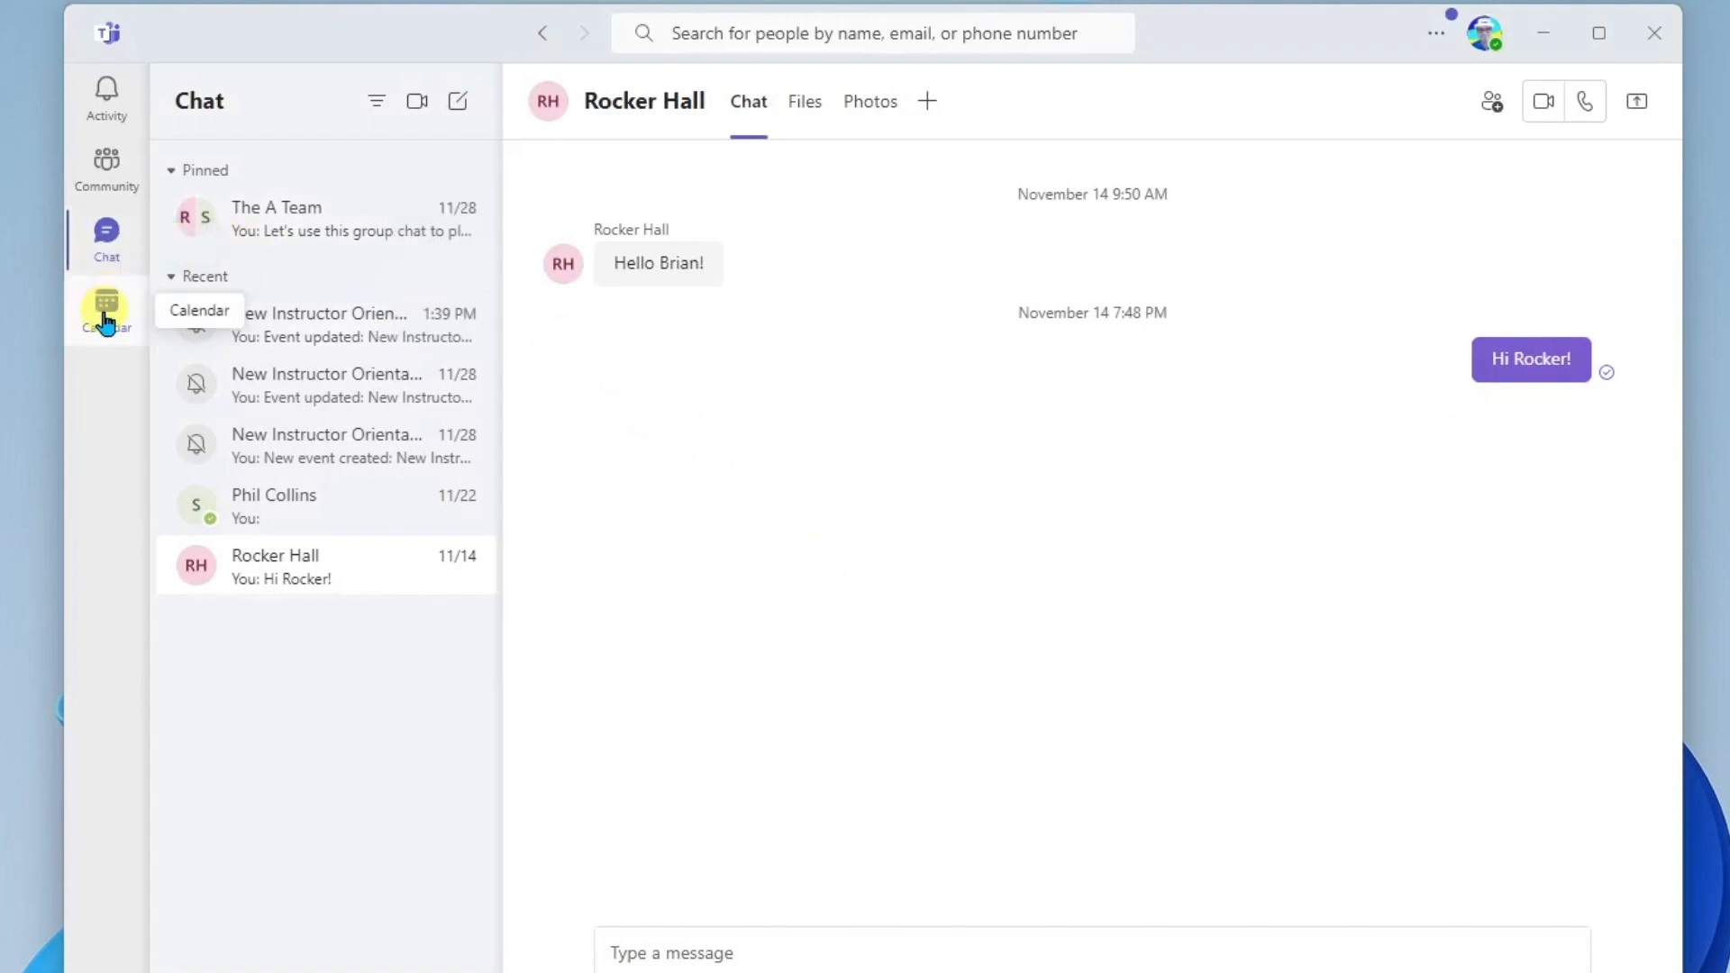
- Show the Calendar work week of December 18–22, 2023 with the orientation meeting
{"action": "left_click", "coordinate": [106, 309]}
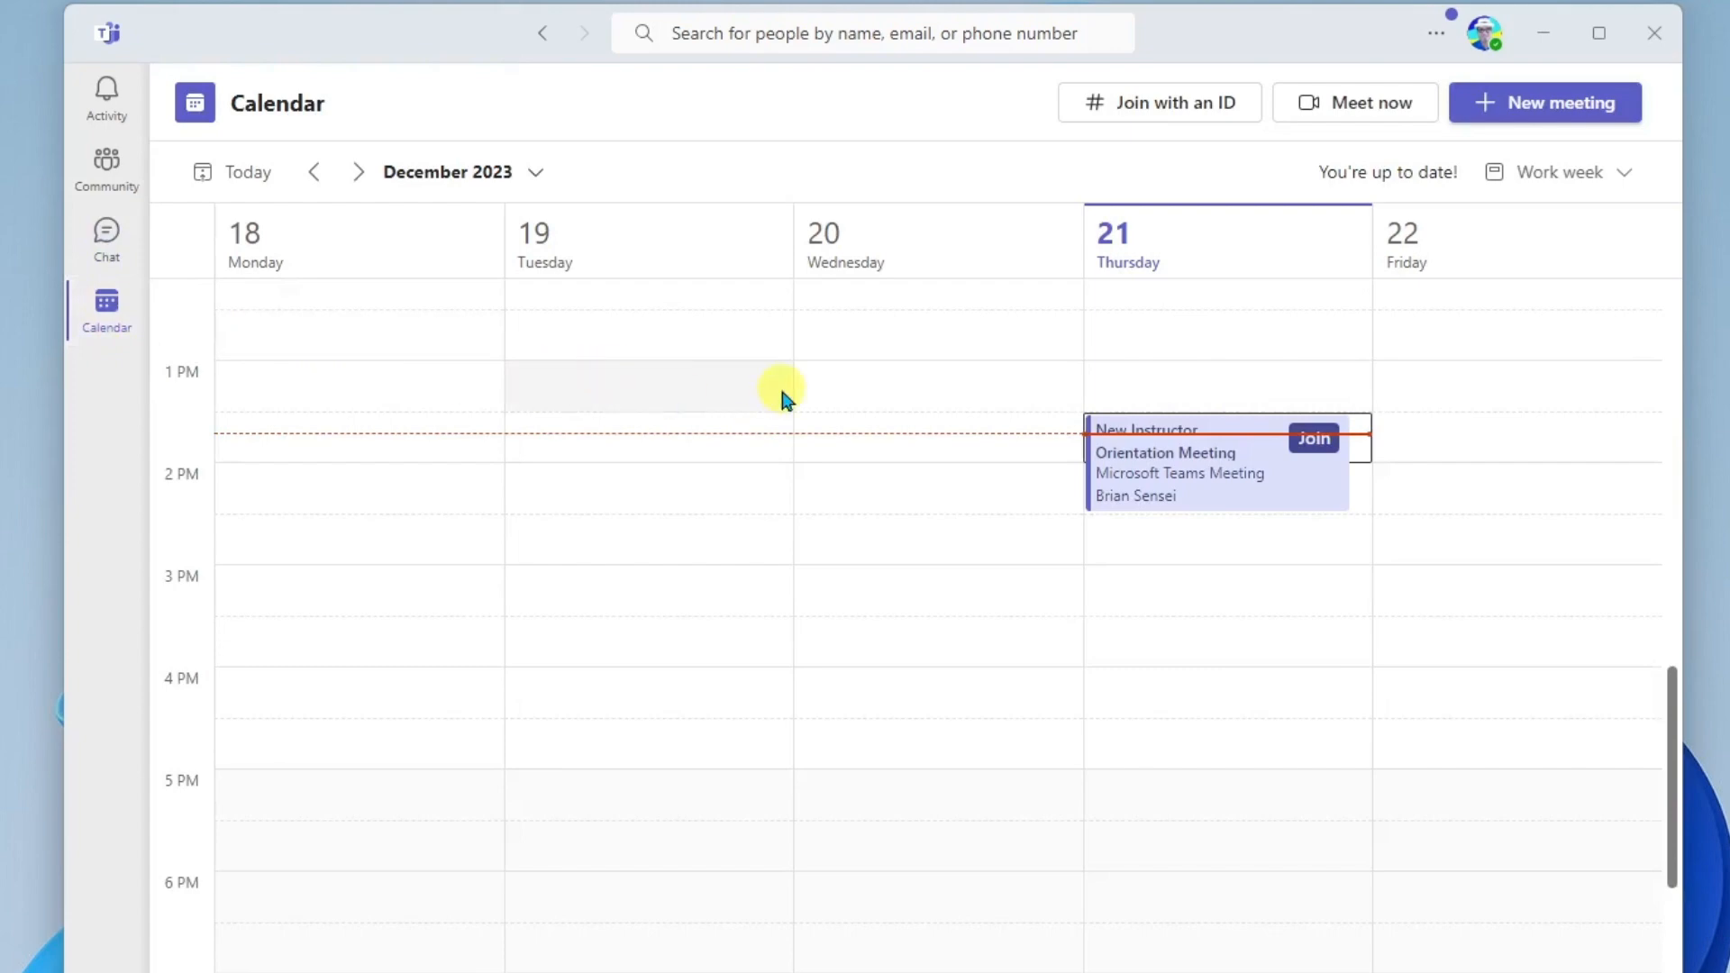
{"action": "mouse_move", "coordinate": [1230, 472]}
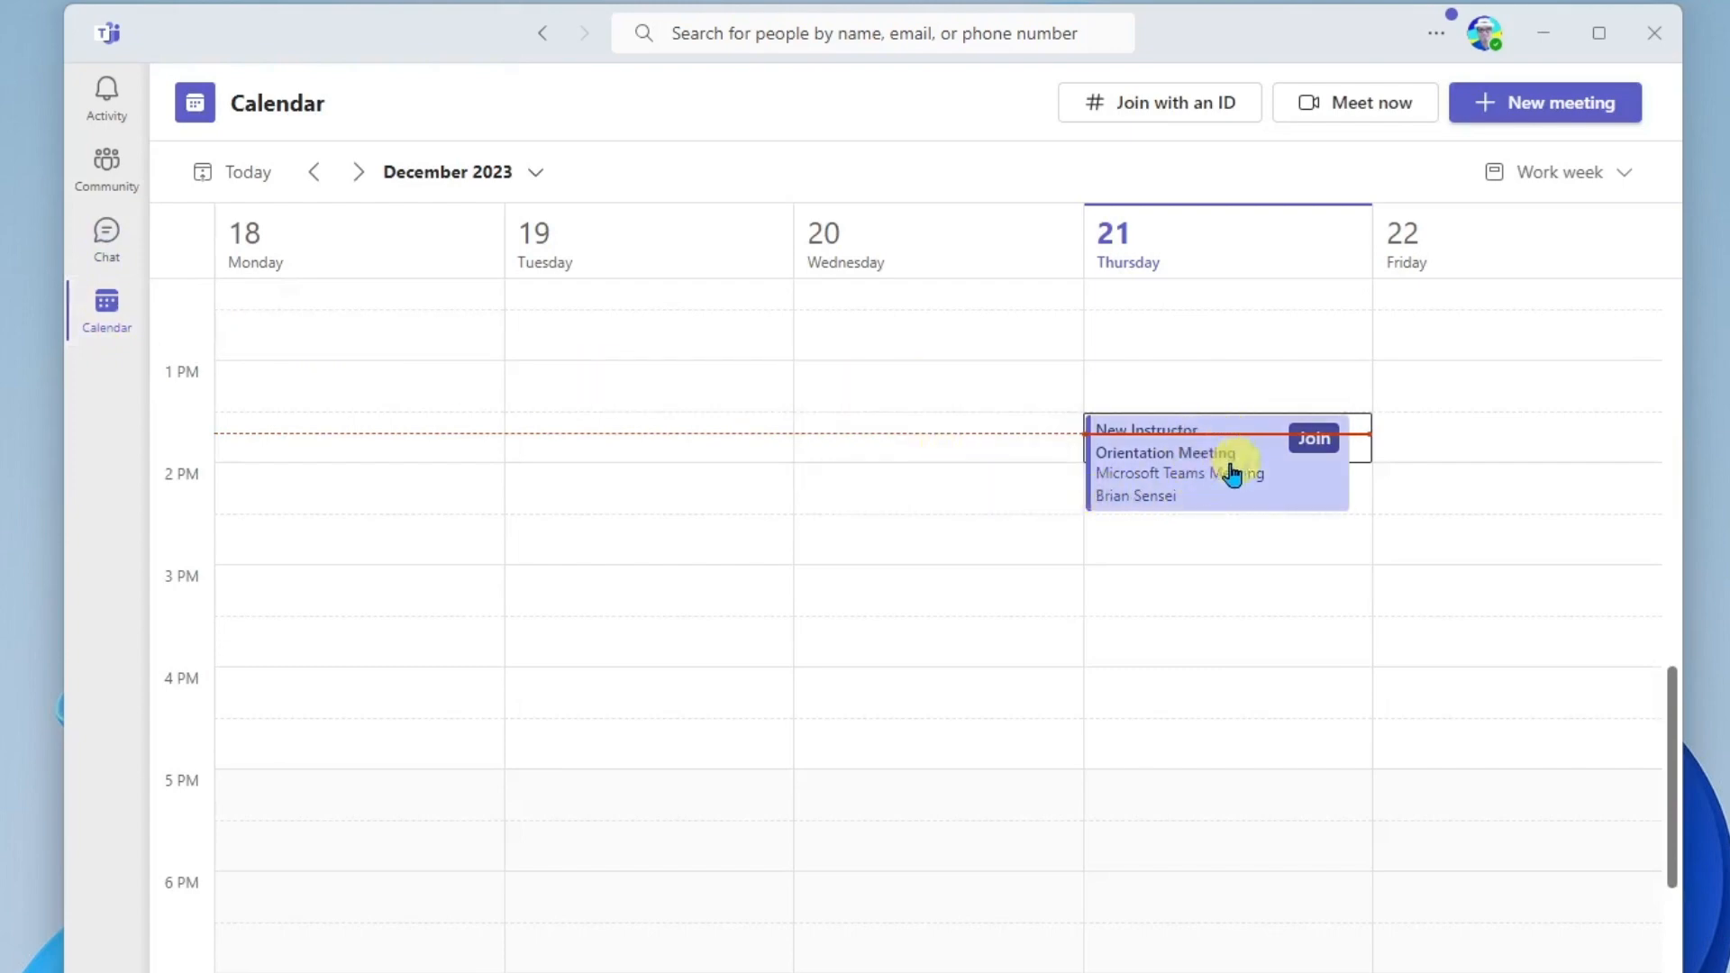
{"action": "mouse_move", "coordinate": [1206, 560]}
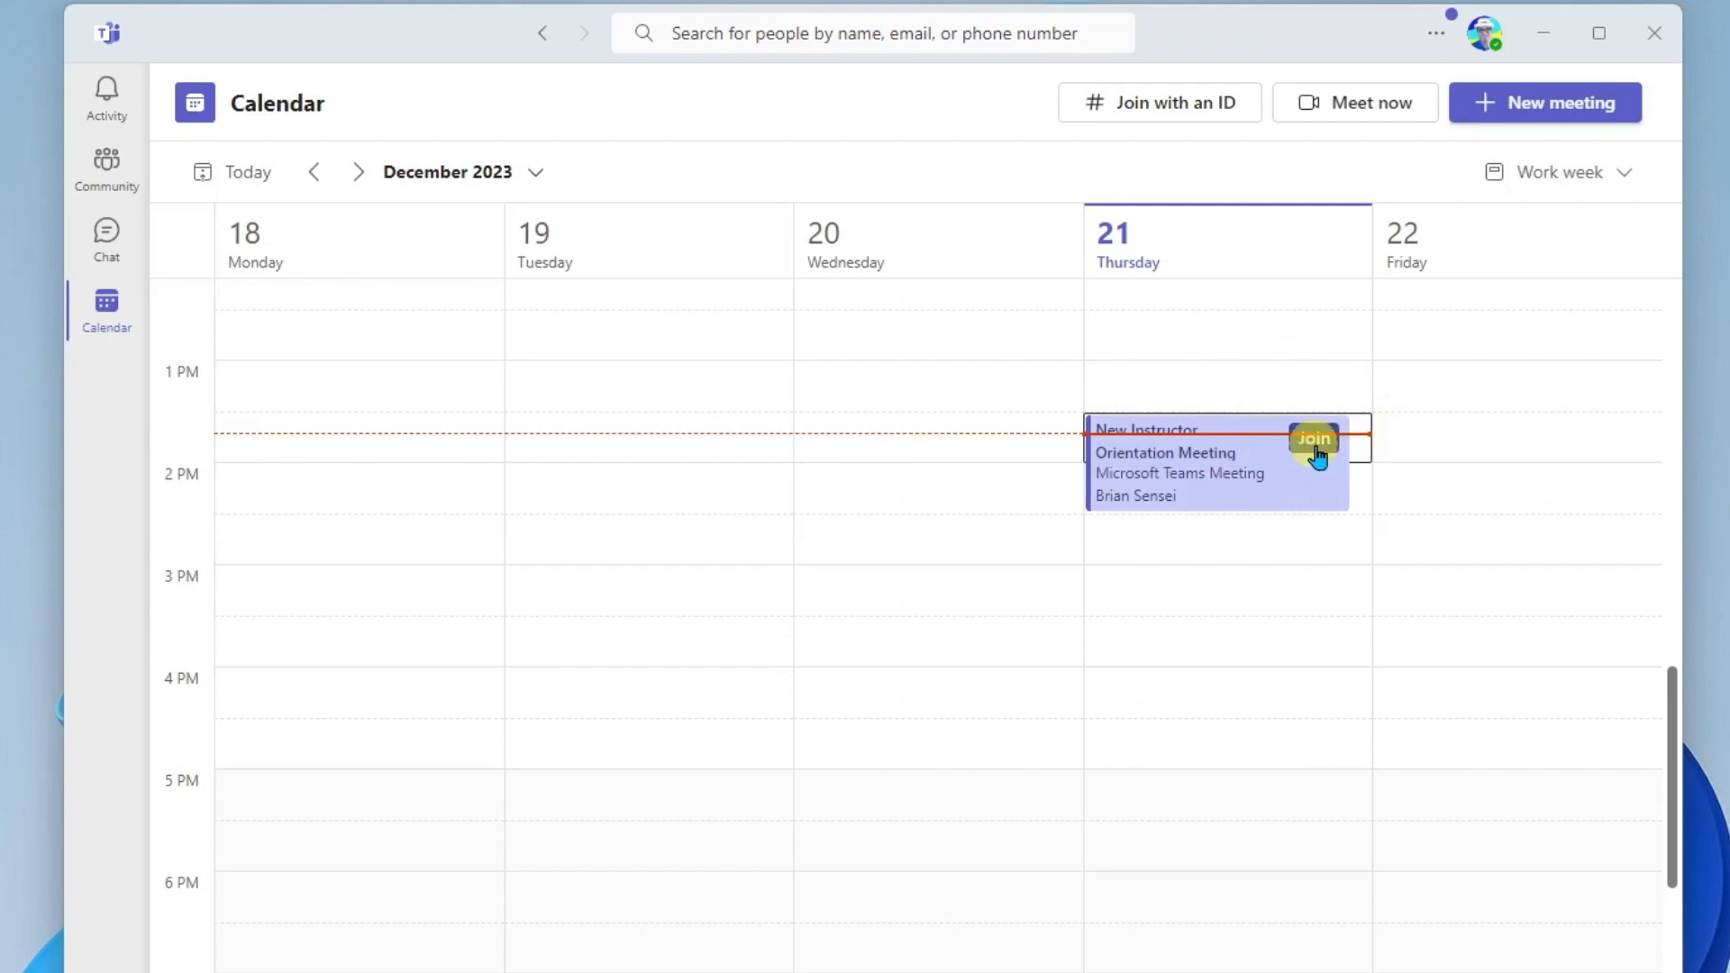
{"action": "mouse_move", "coordinate": [1204, 505]}
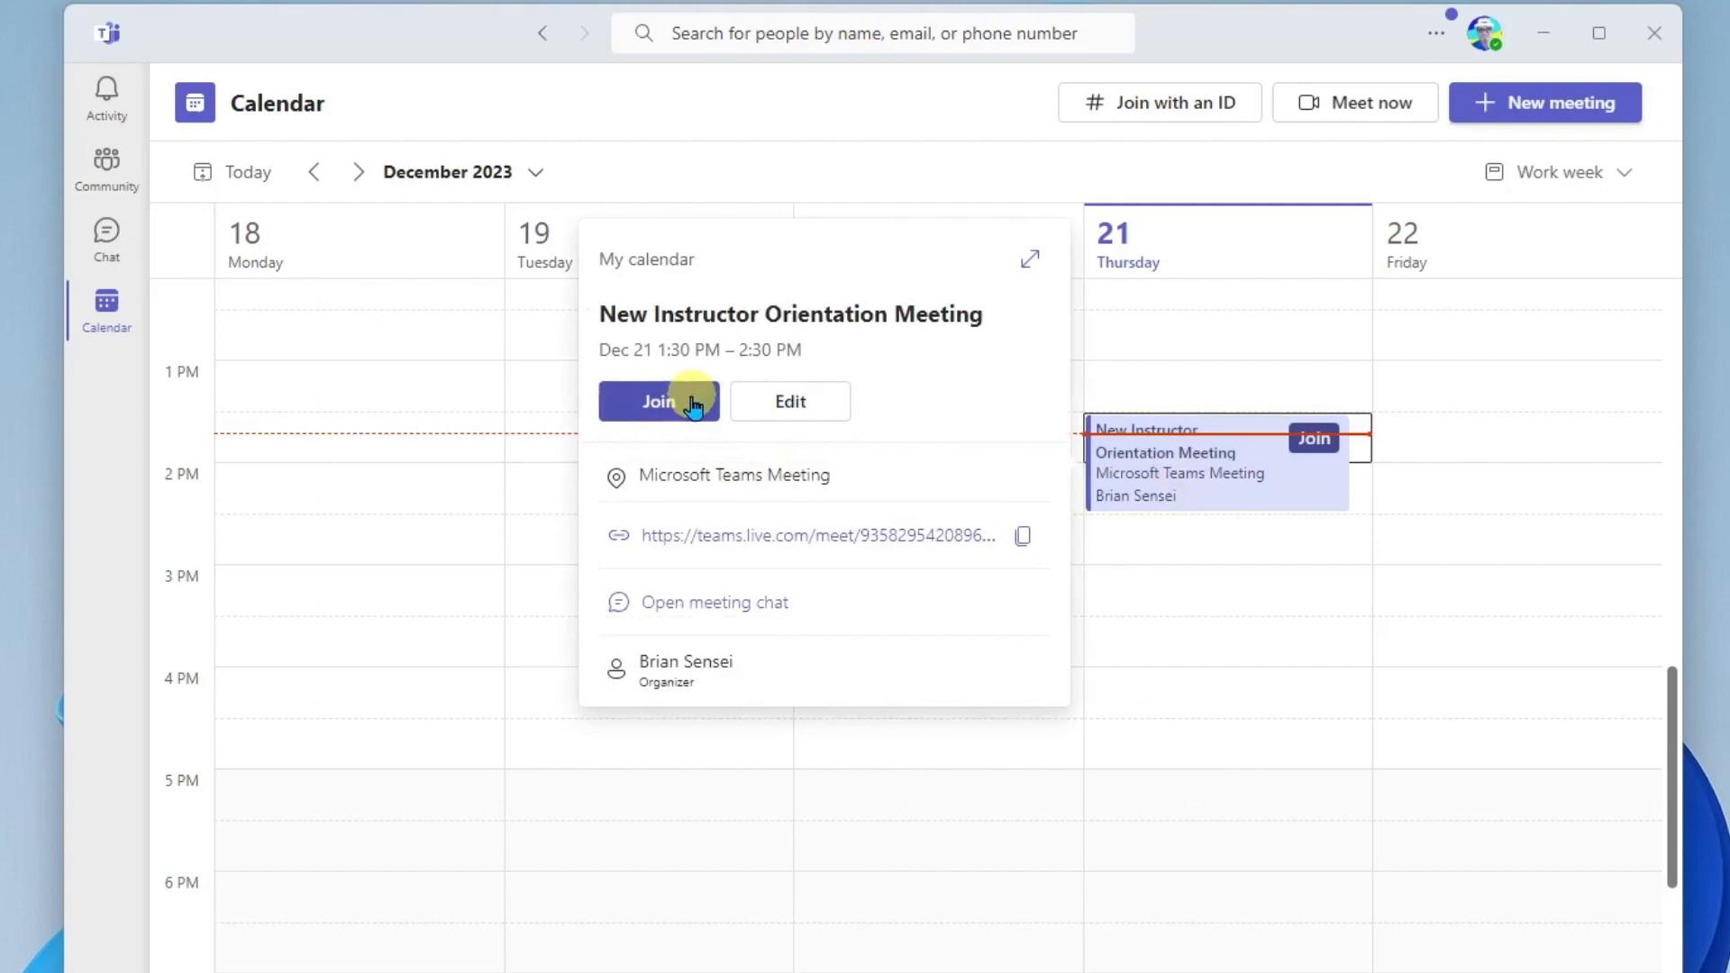
{"action": "mouse_move", "coordinate": [1170, 483]}
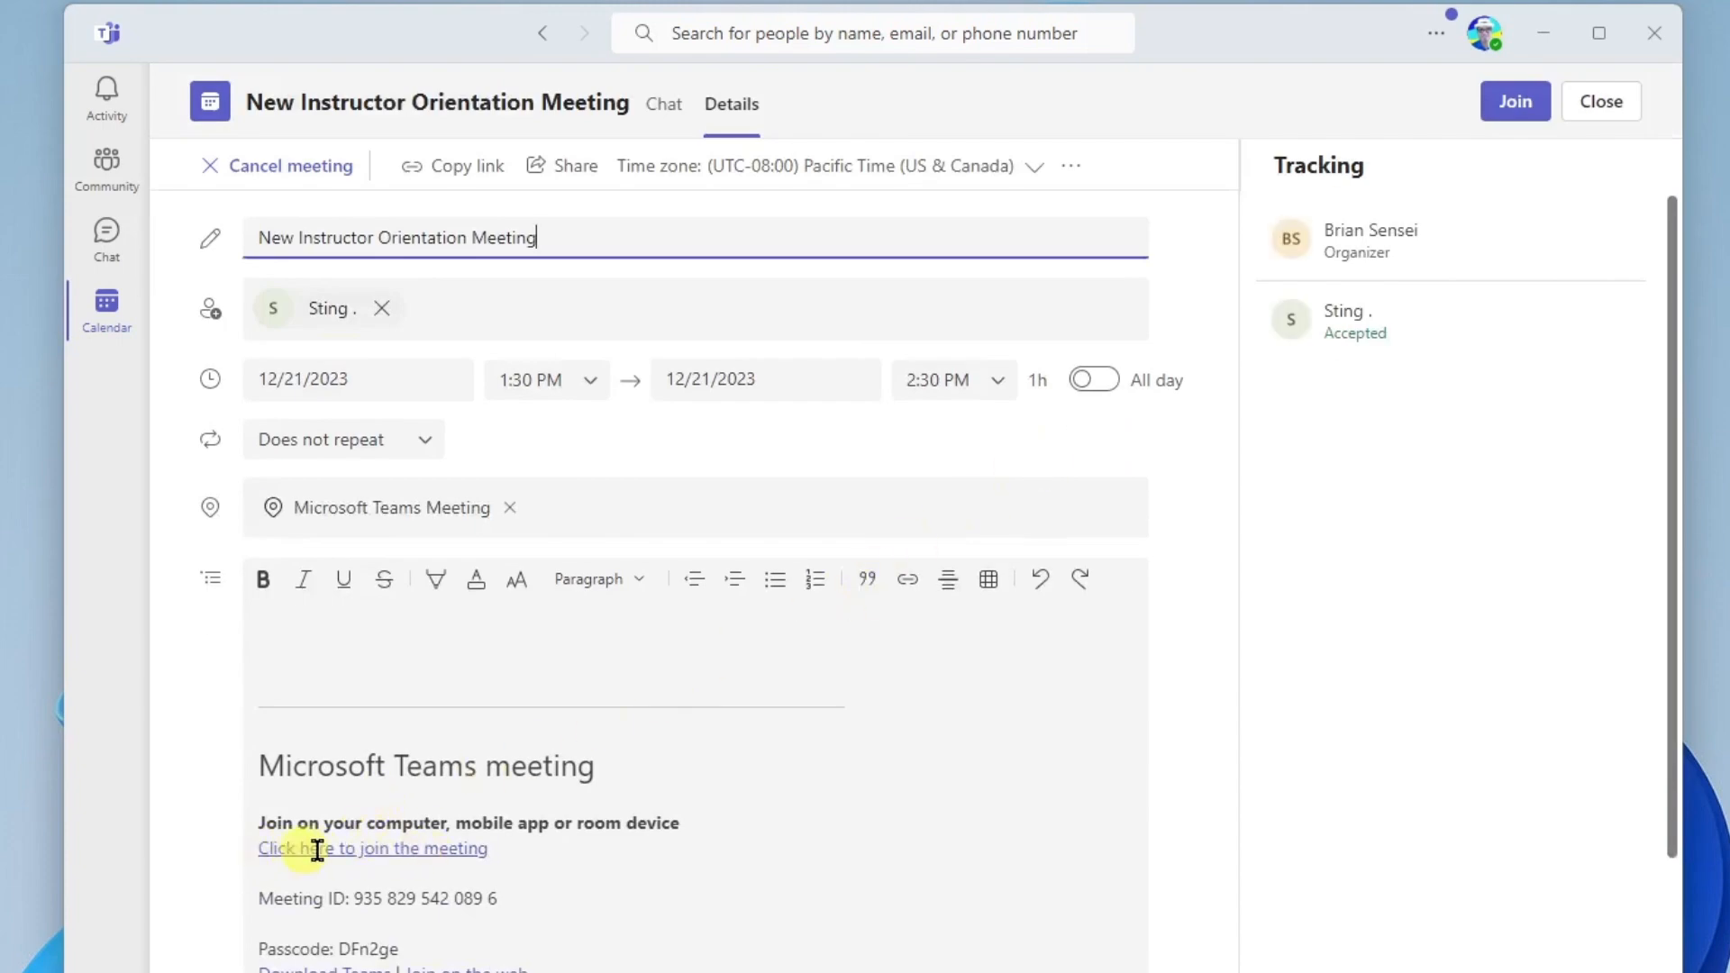
{"action": "mouse_move", "coordinate": [1499, 152]}
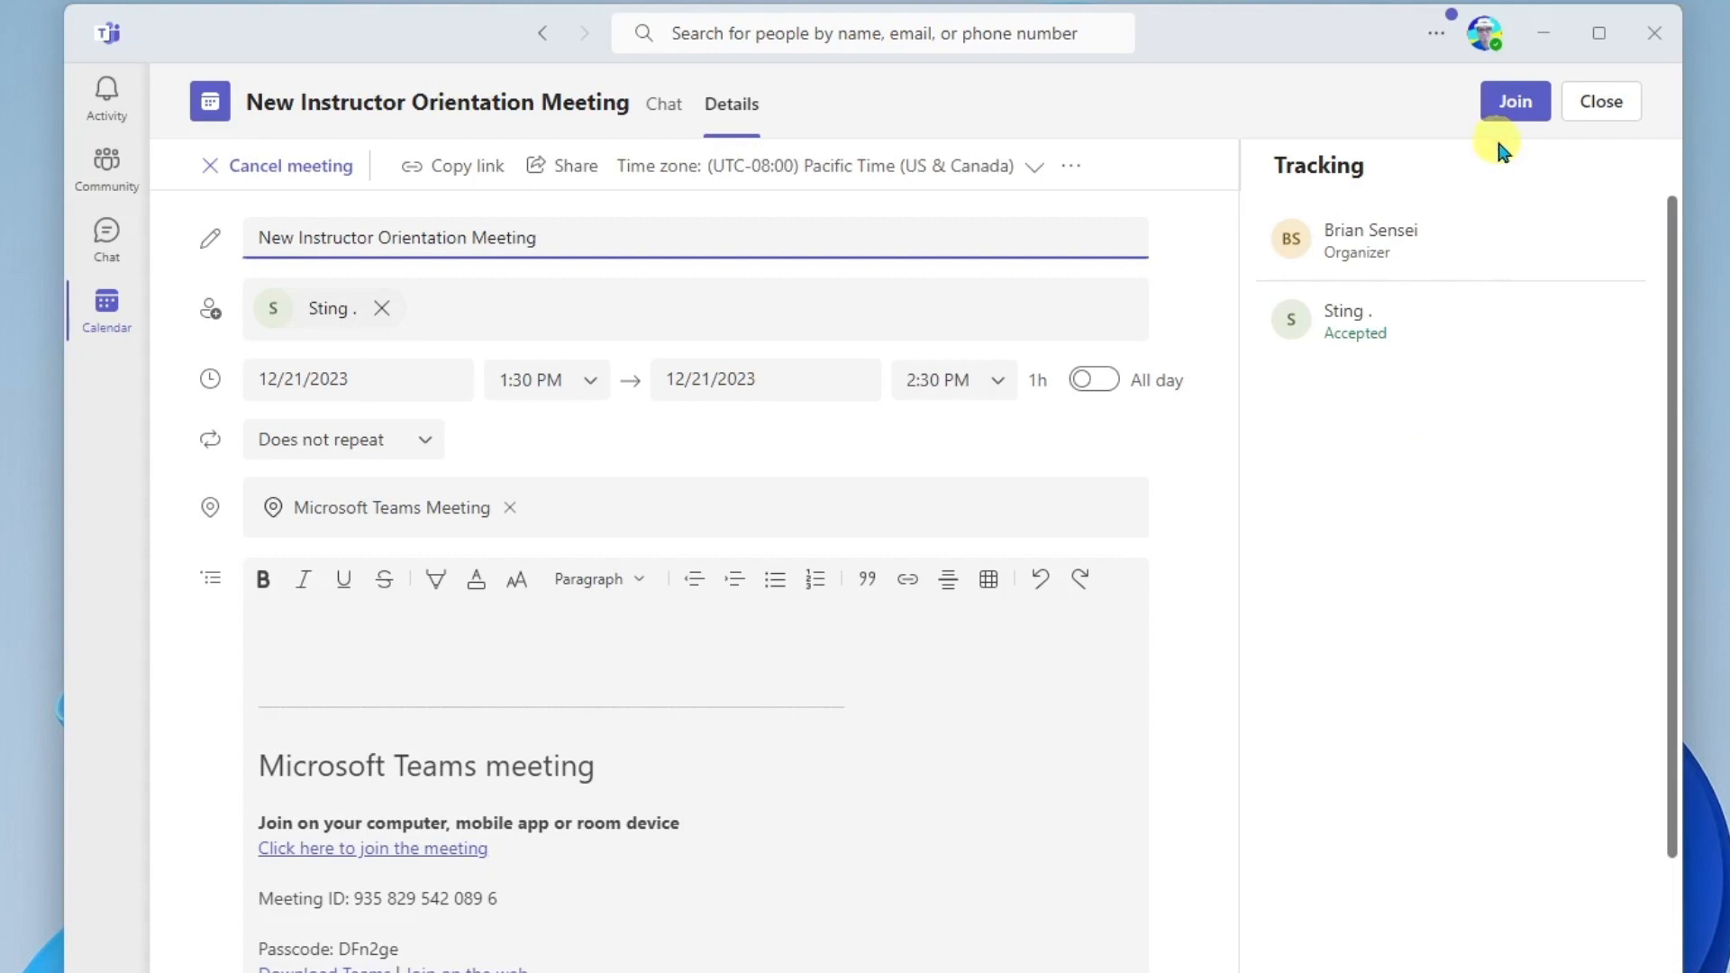
{"action": "mouse_move", "coordinate": [1516, 101]}
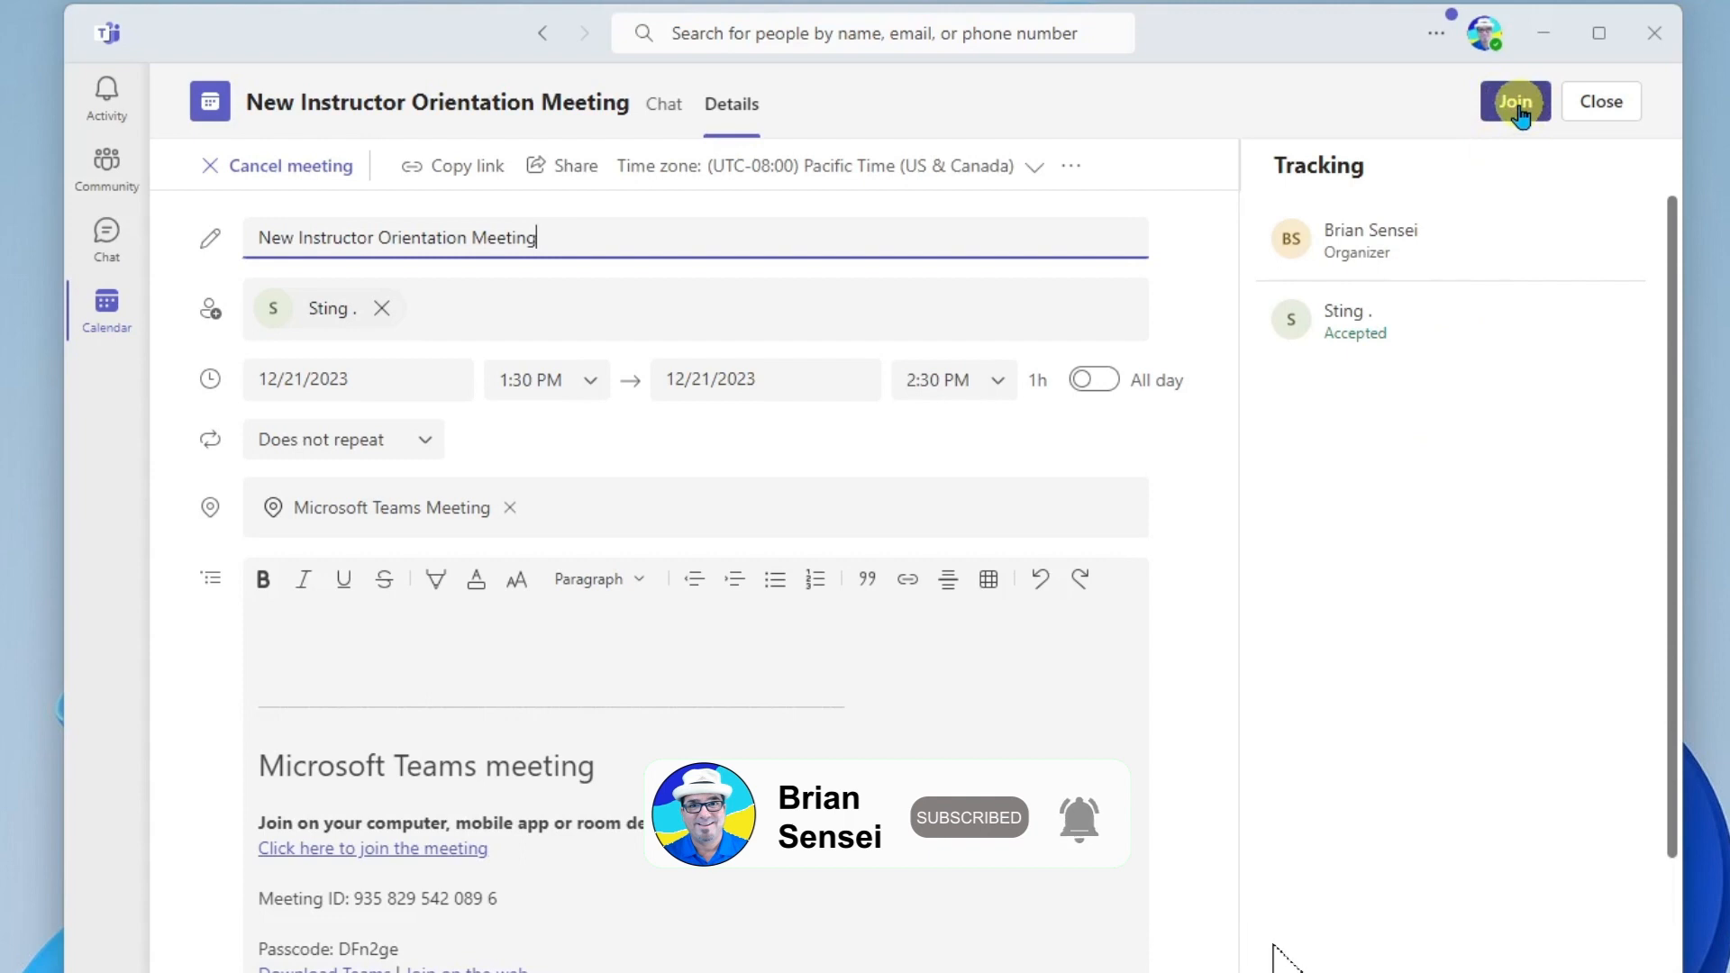
- Join the orientation meeting's pre-join screen and toggle the camera off and back on
{"action": "left_click", "coordinate": [1514, 101]}
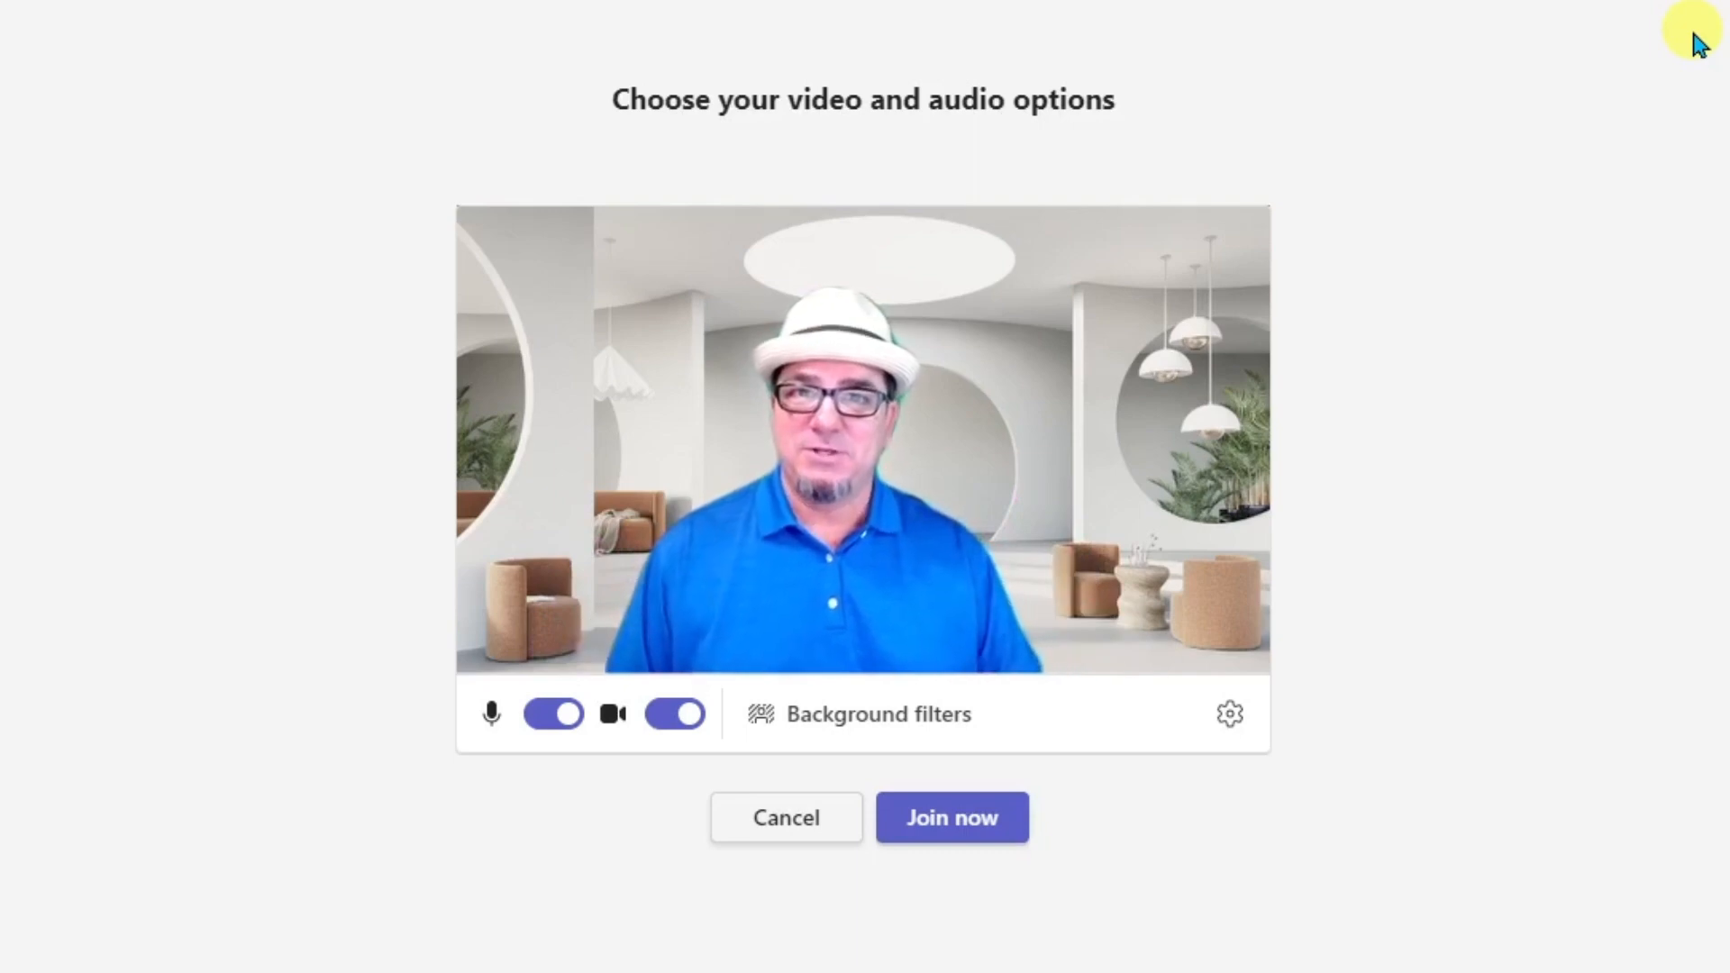
{"action": "left_click", "coordinate": [552, 713]}
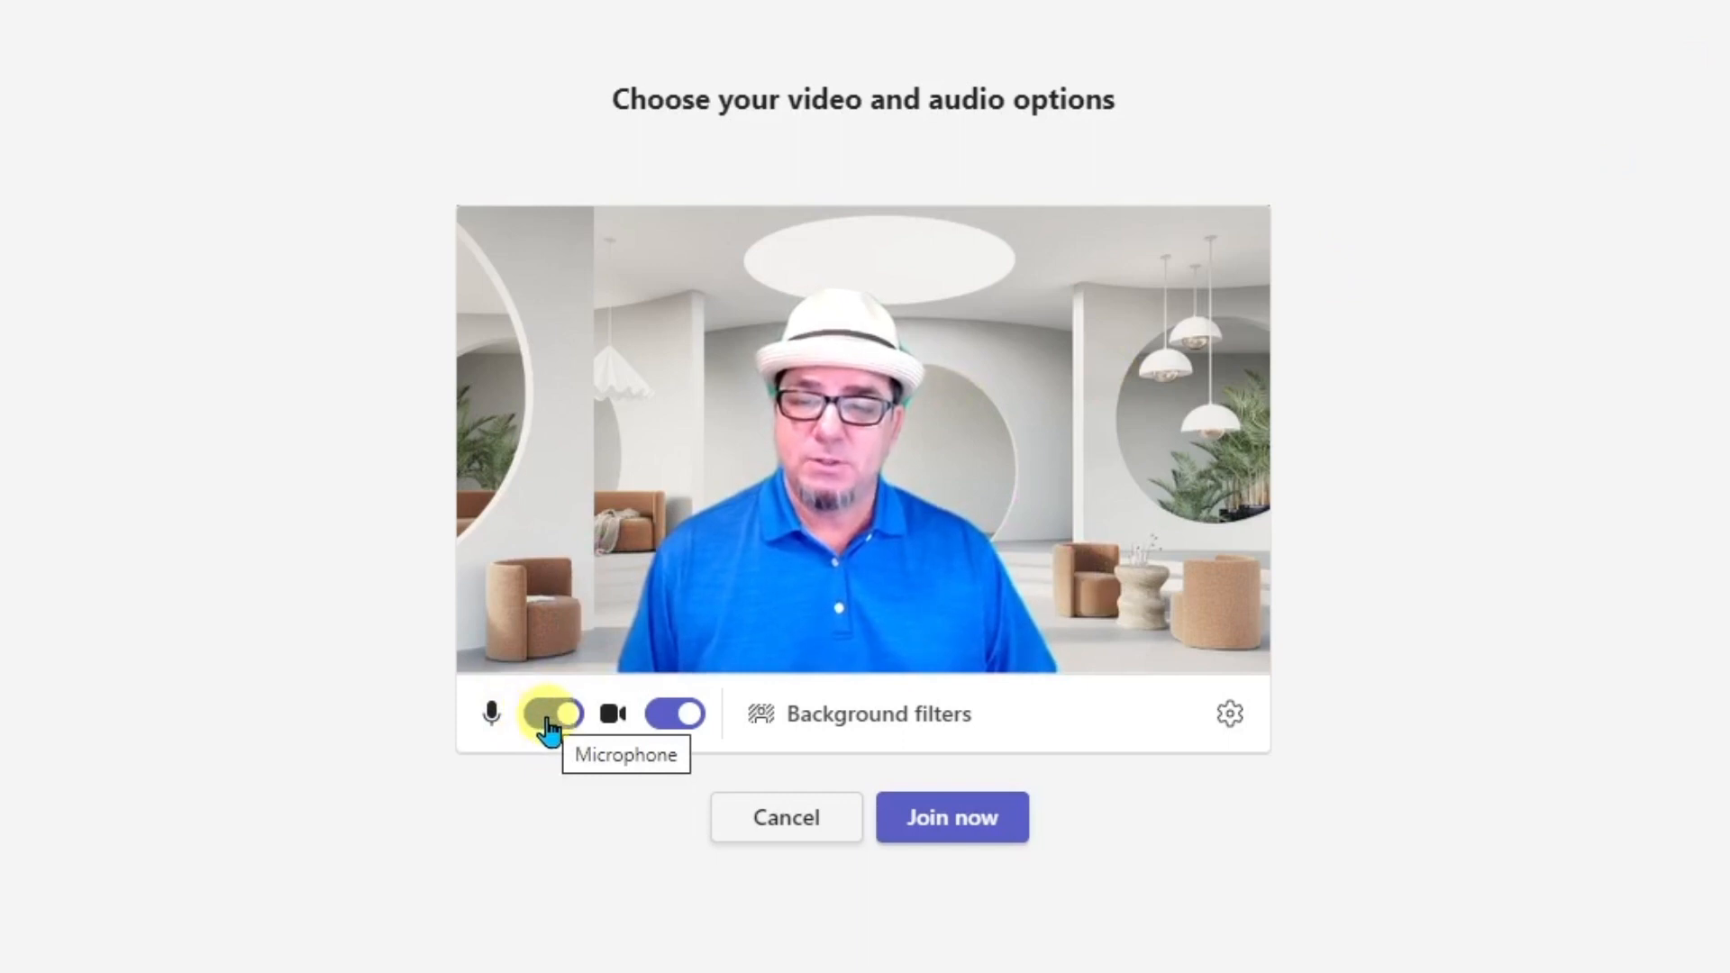
{"action": "mouse_move", "coordinate": [674, 723]}
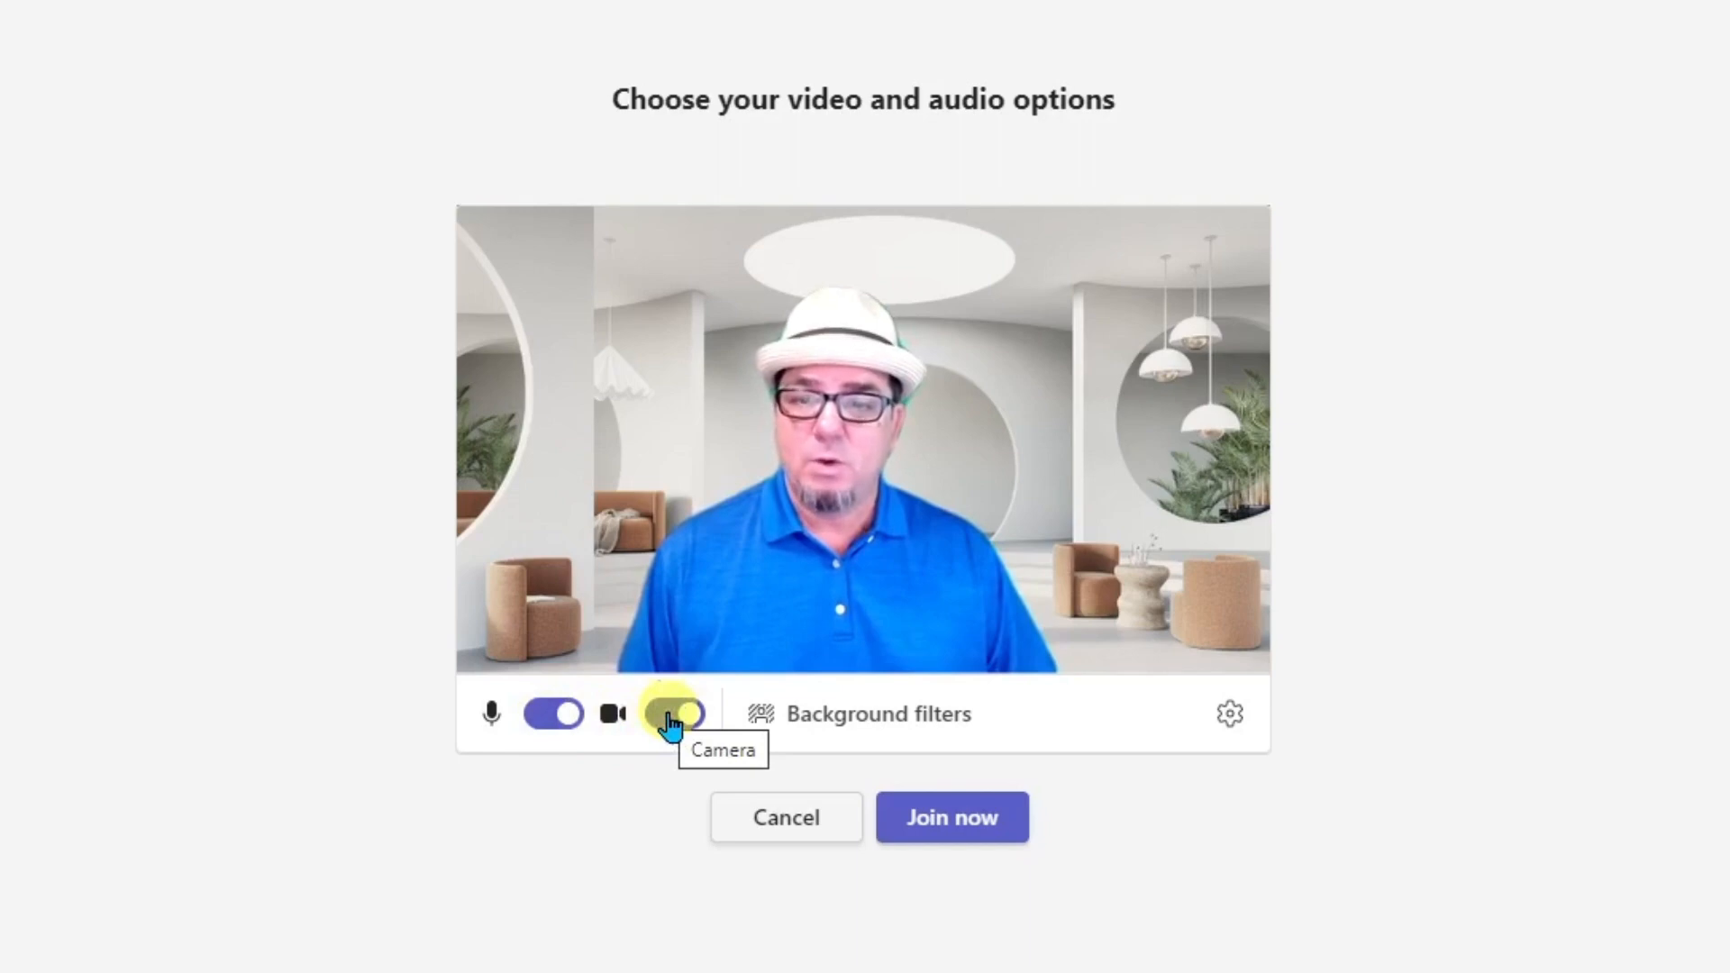
{"action": "left_click", "coordinate": [673, 714]}
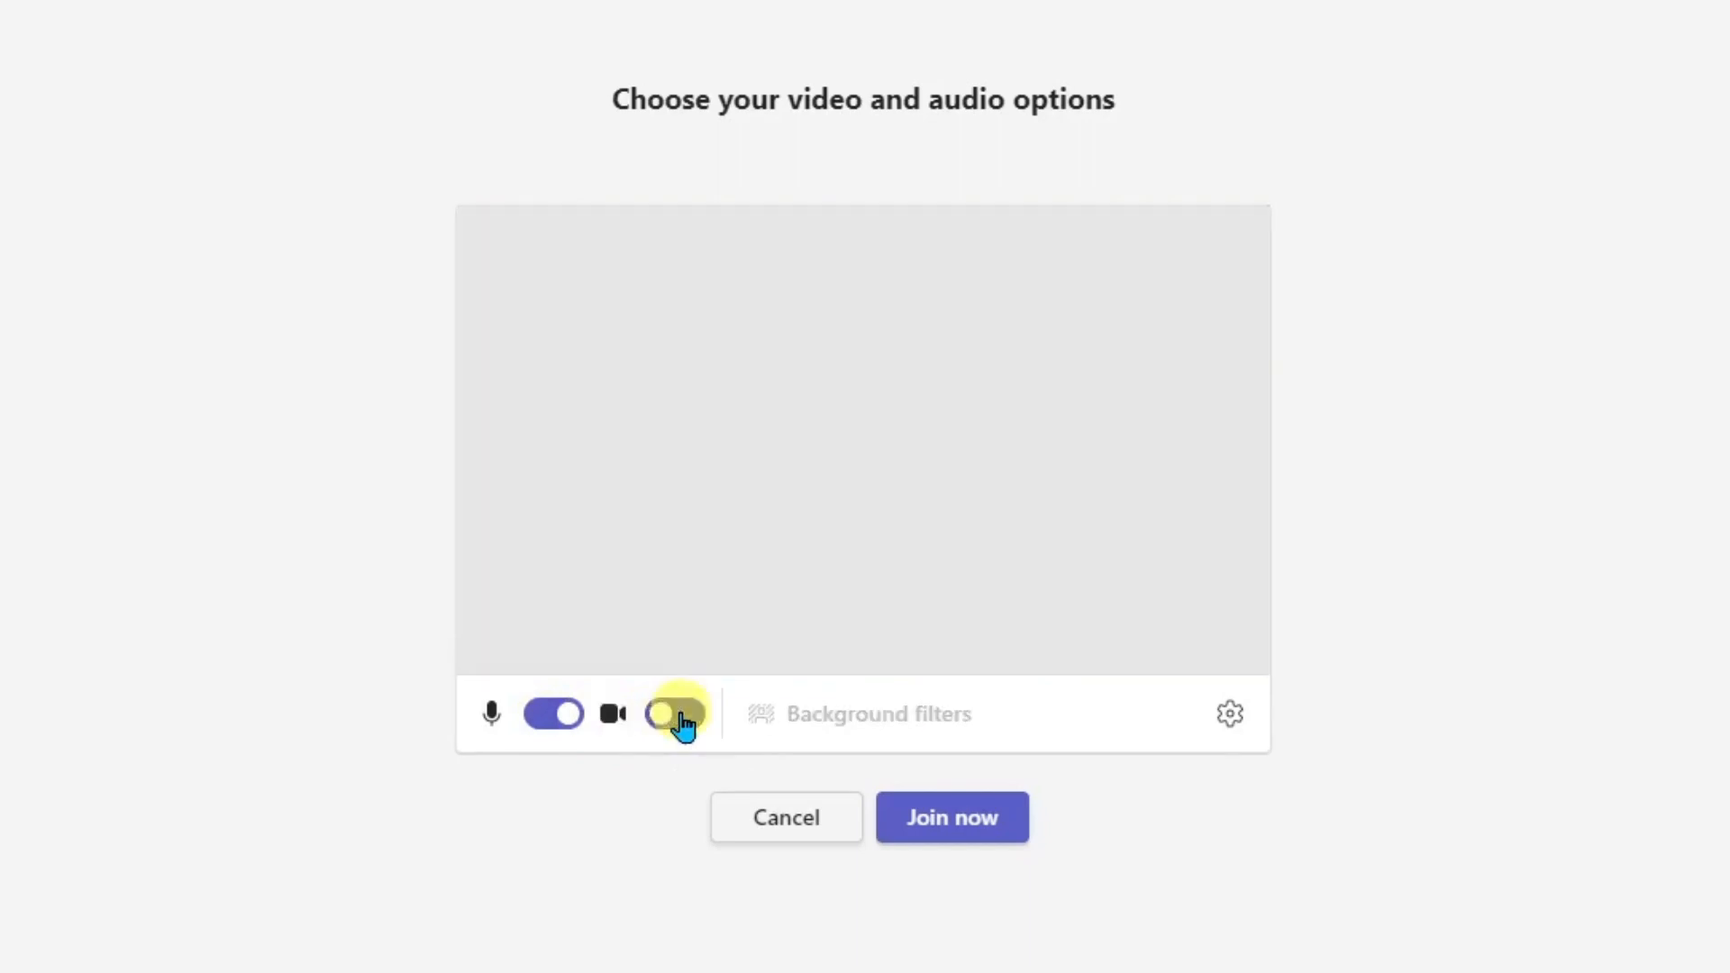
{"action": "left_click", "coordinate": [674, 714]}
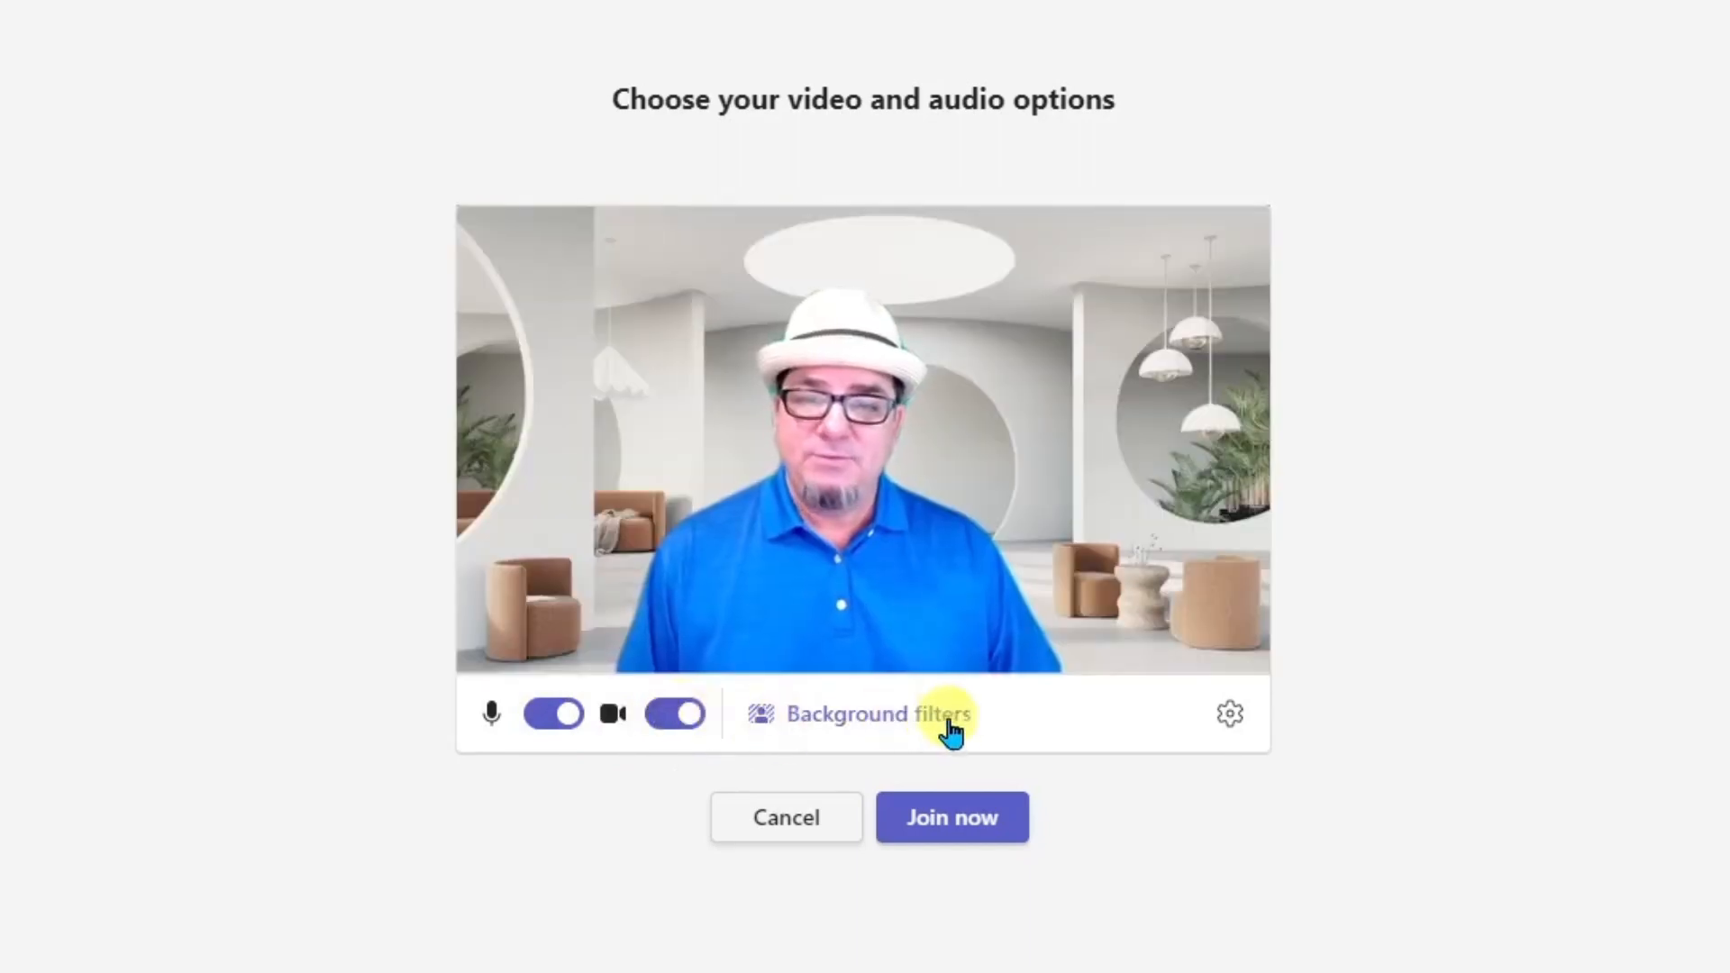
{"action": "mouse_move", "coordinate": [1071, 734]}
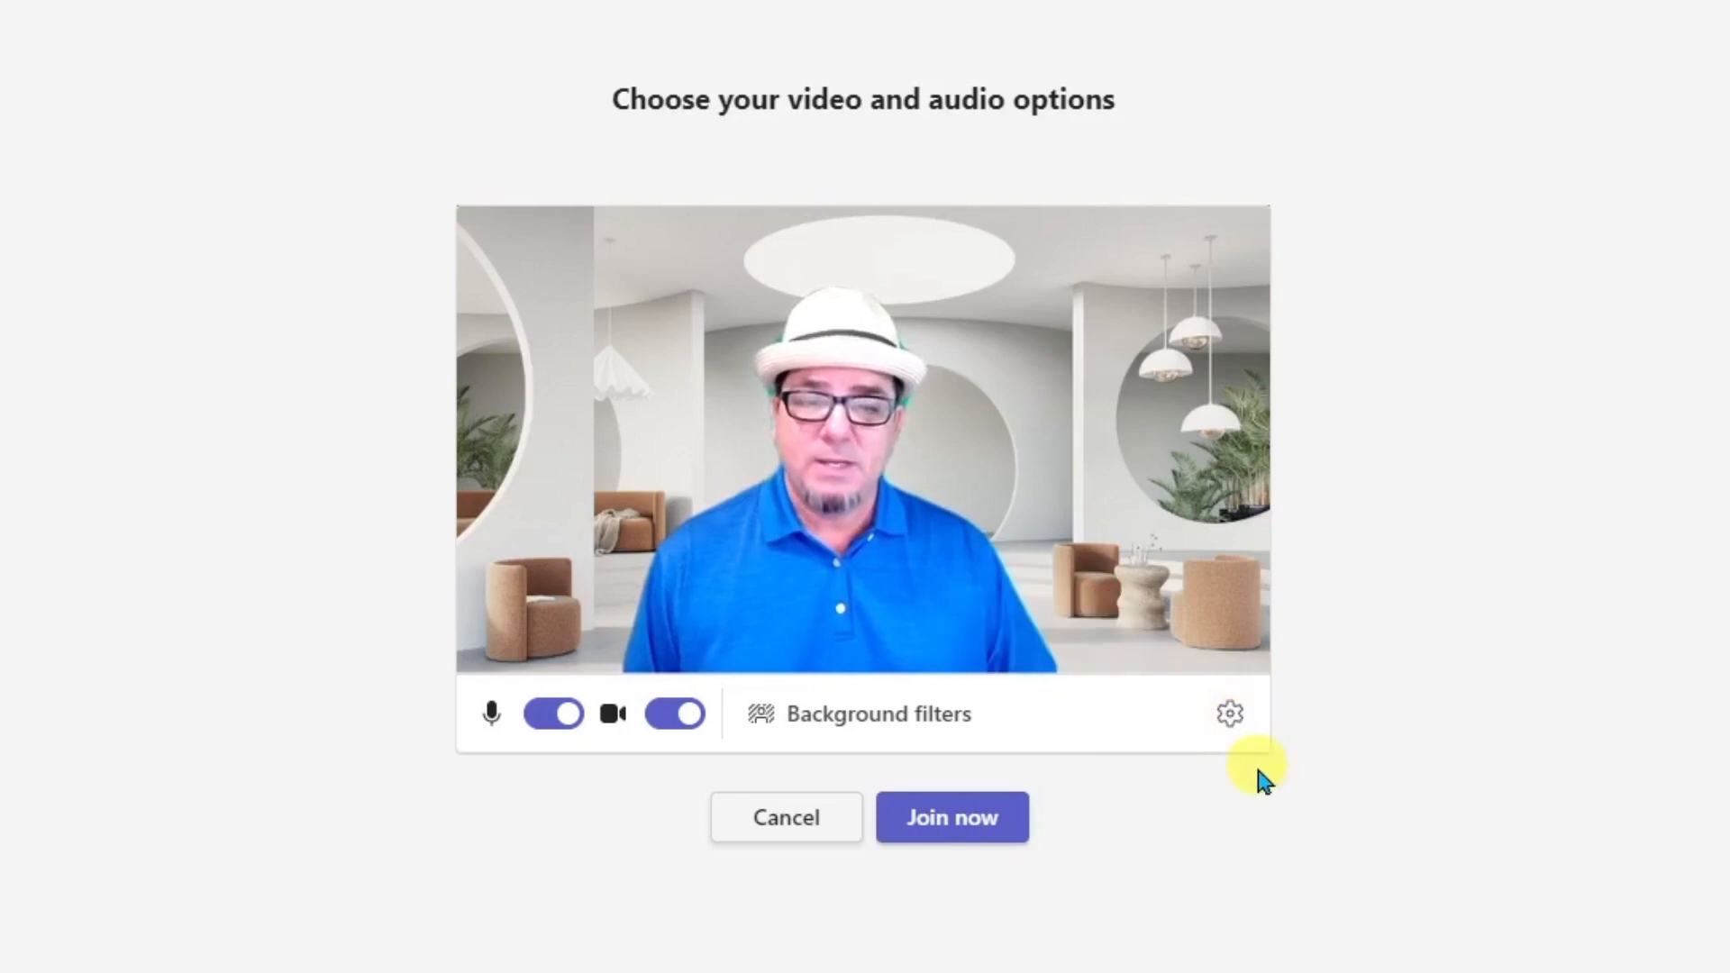
{"action": "left_click", "coordinate": [1229, 713]}
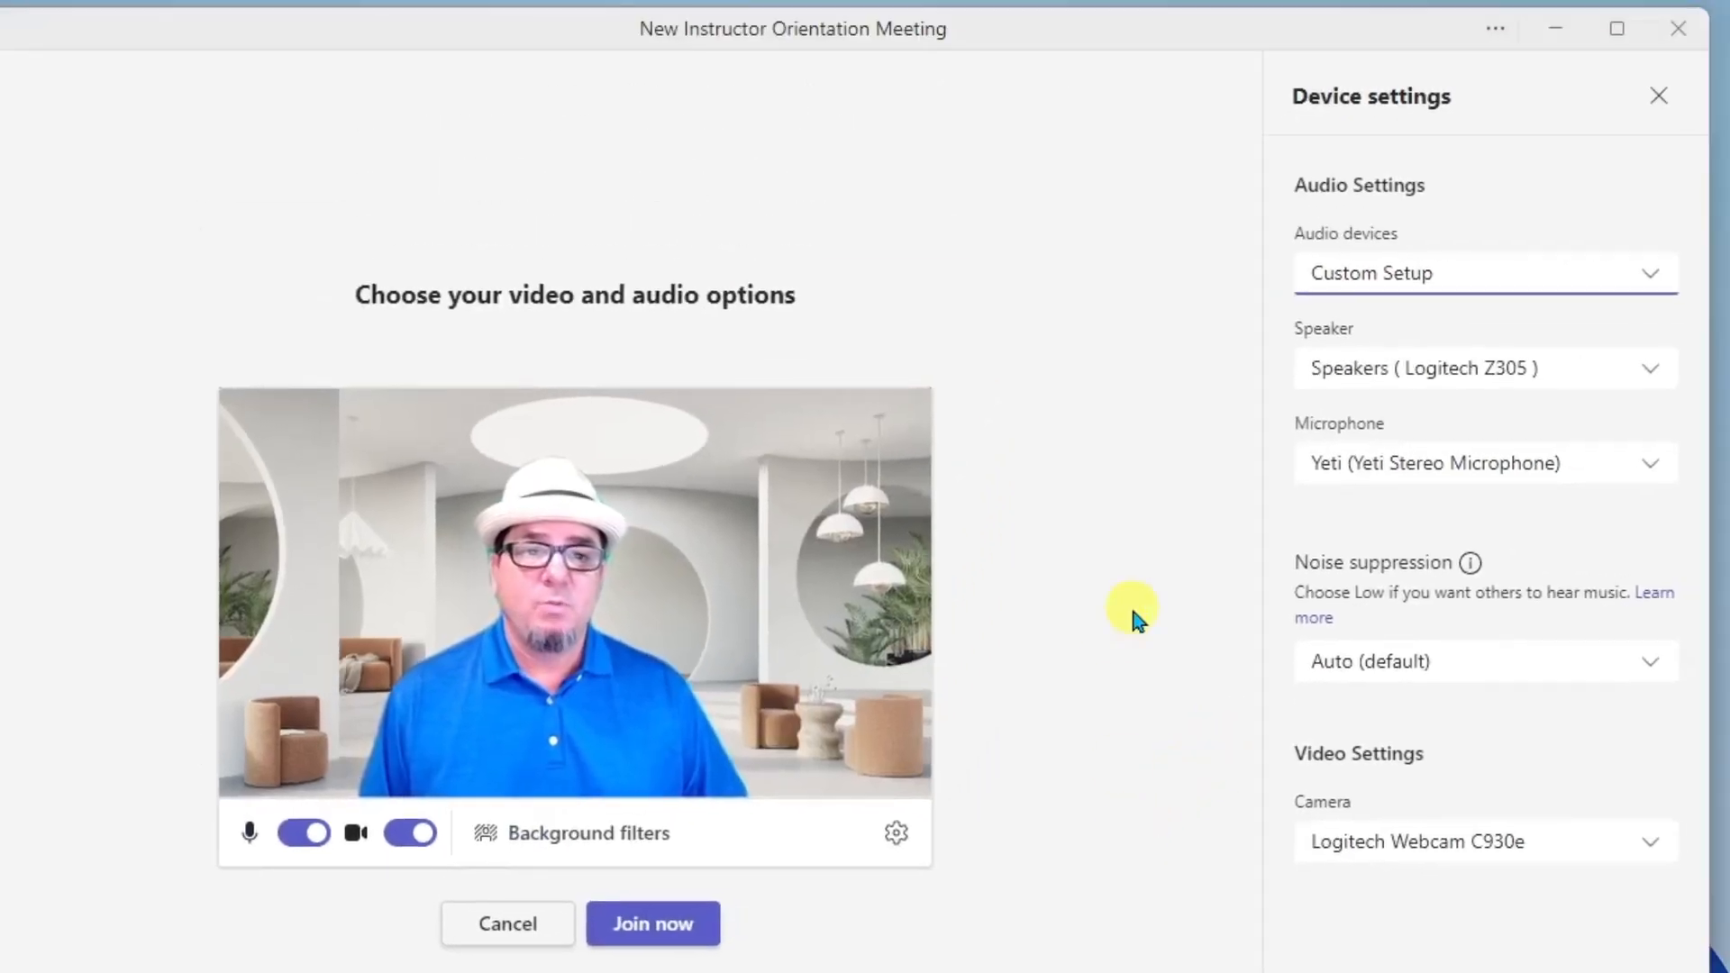
{"action": "mouse_move", "coordinate": [1209, 306]}
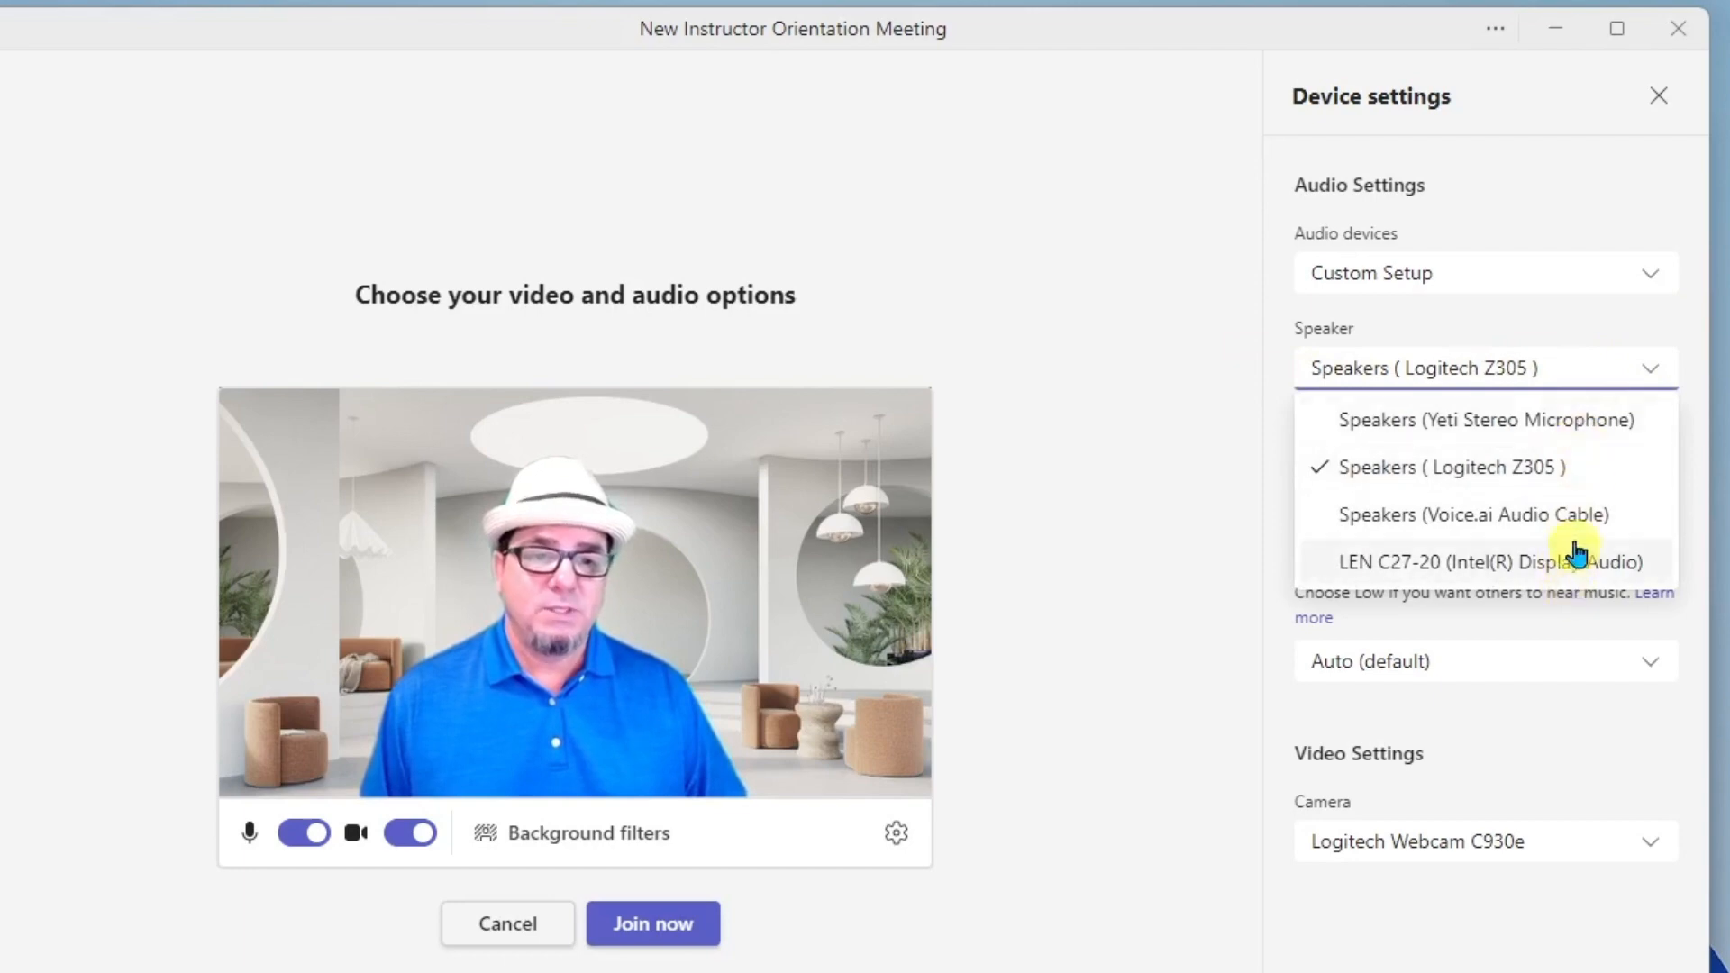
{"action": "left_click", "coordinate": [1447, 467]}
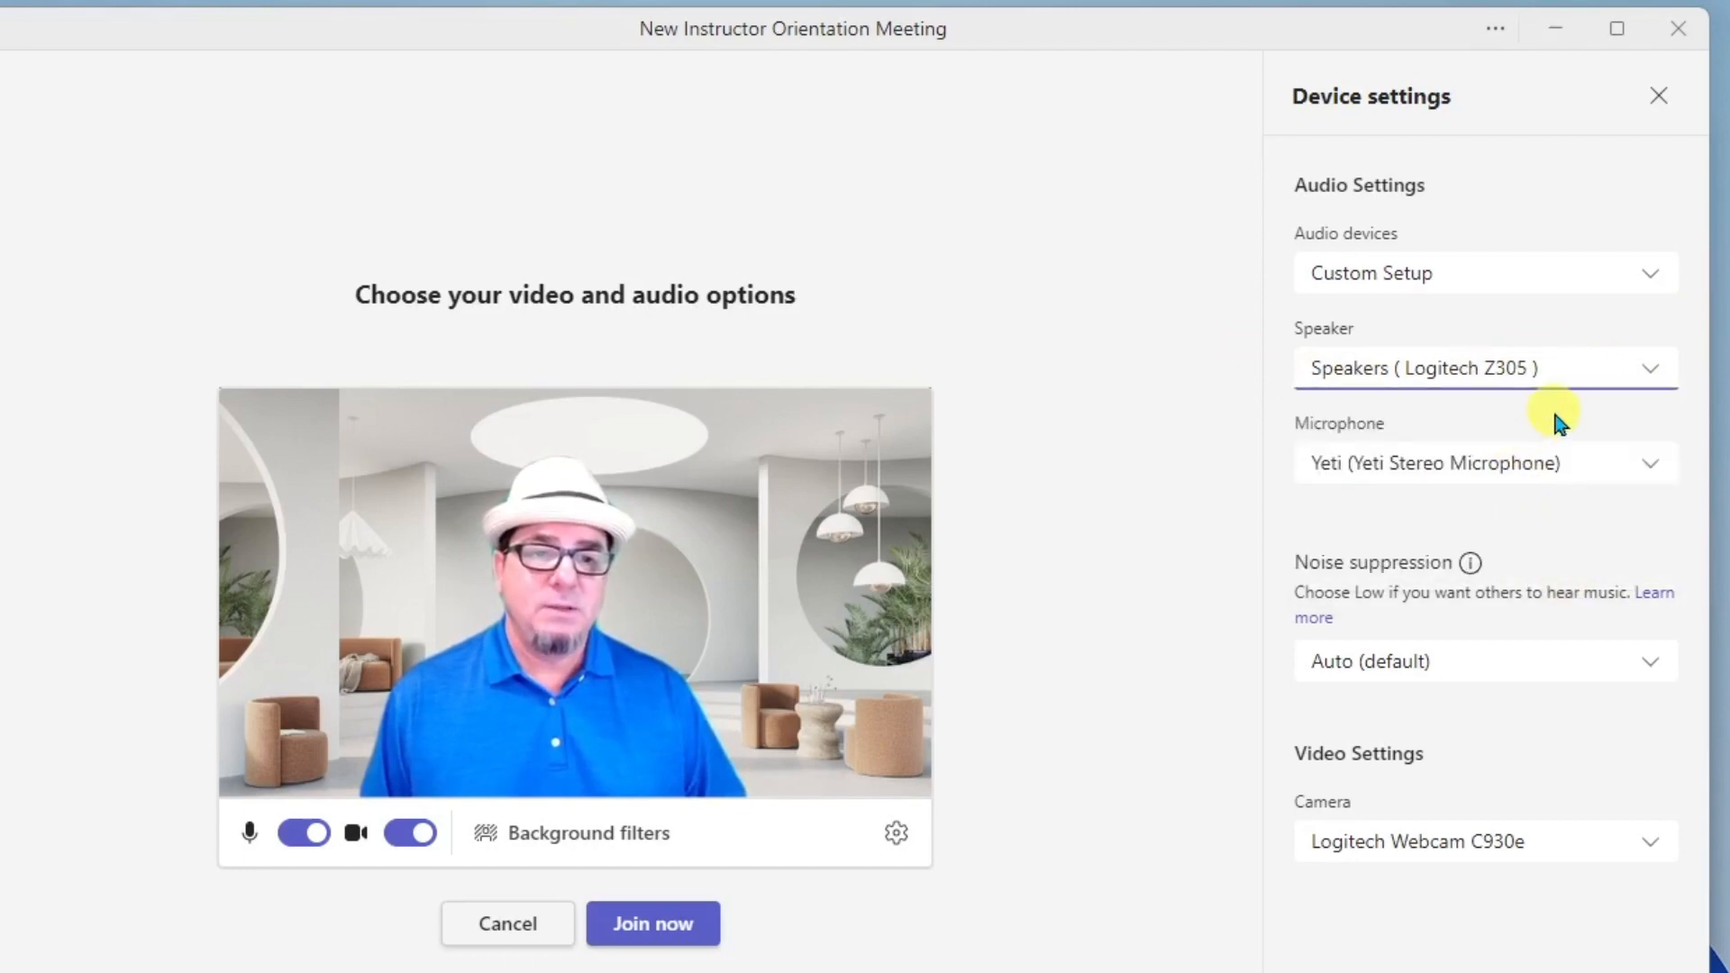
{"action": "left_click", "coordinate": [1649, 462]}
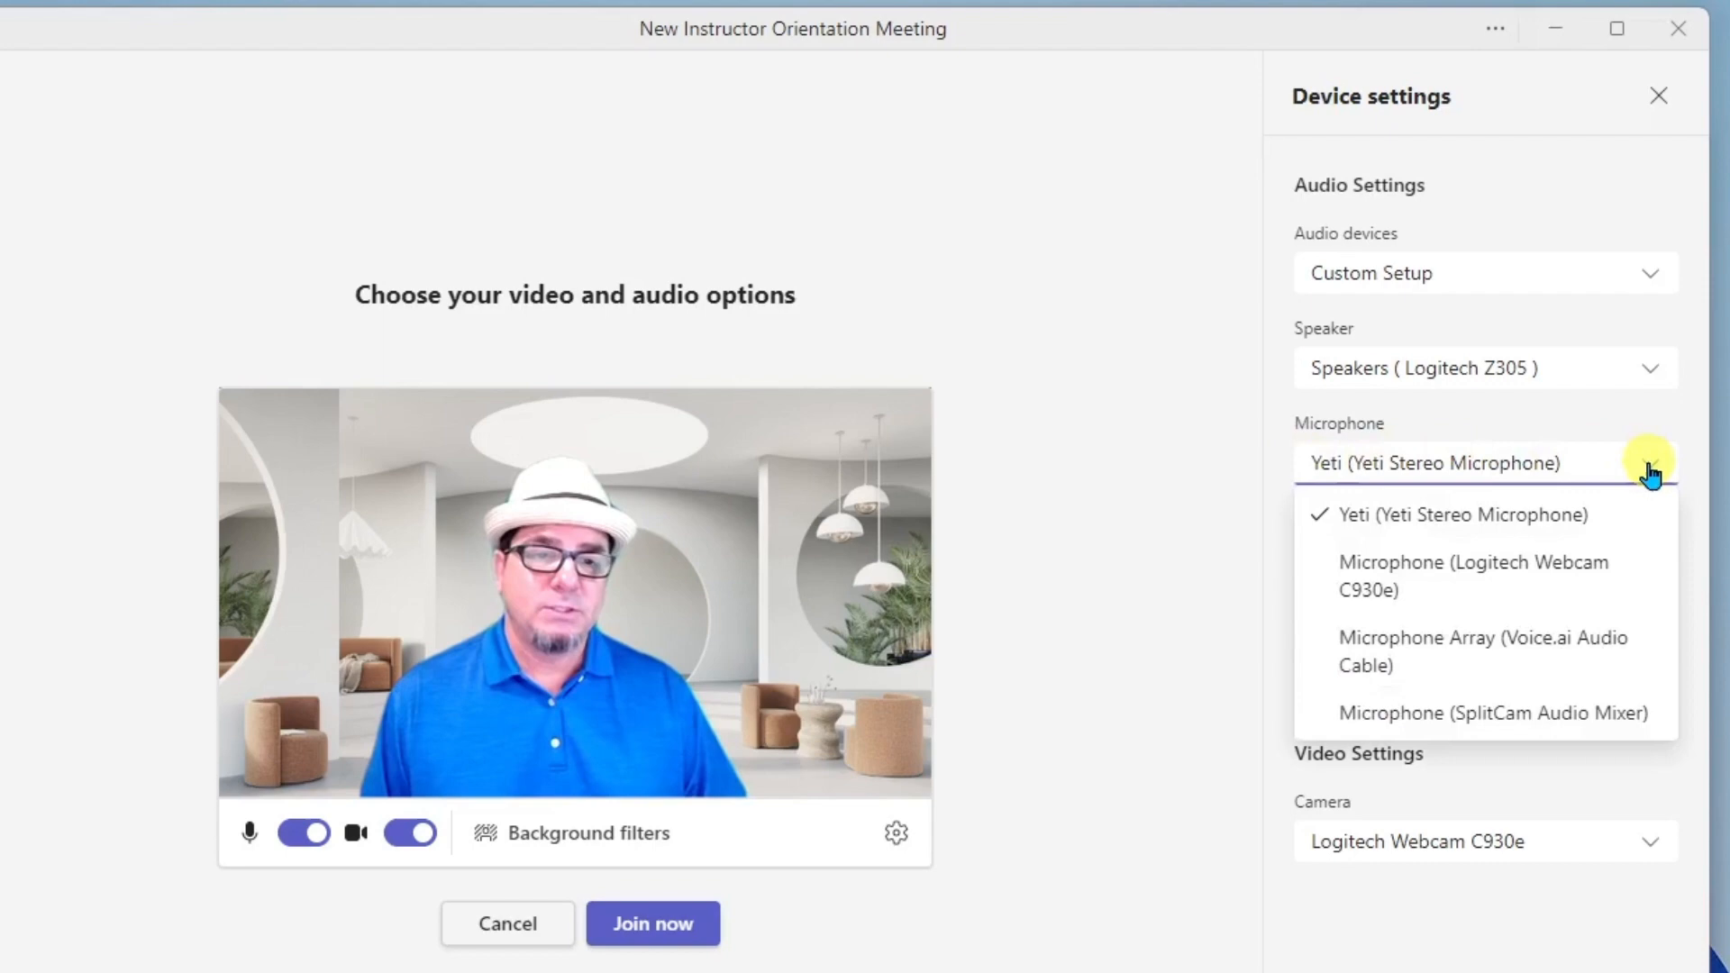
{"action": "mouse_move", "coordinate": [1468, 515]}
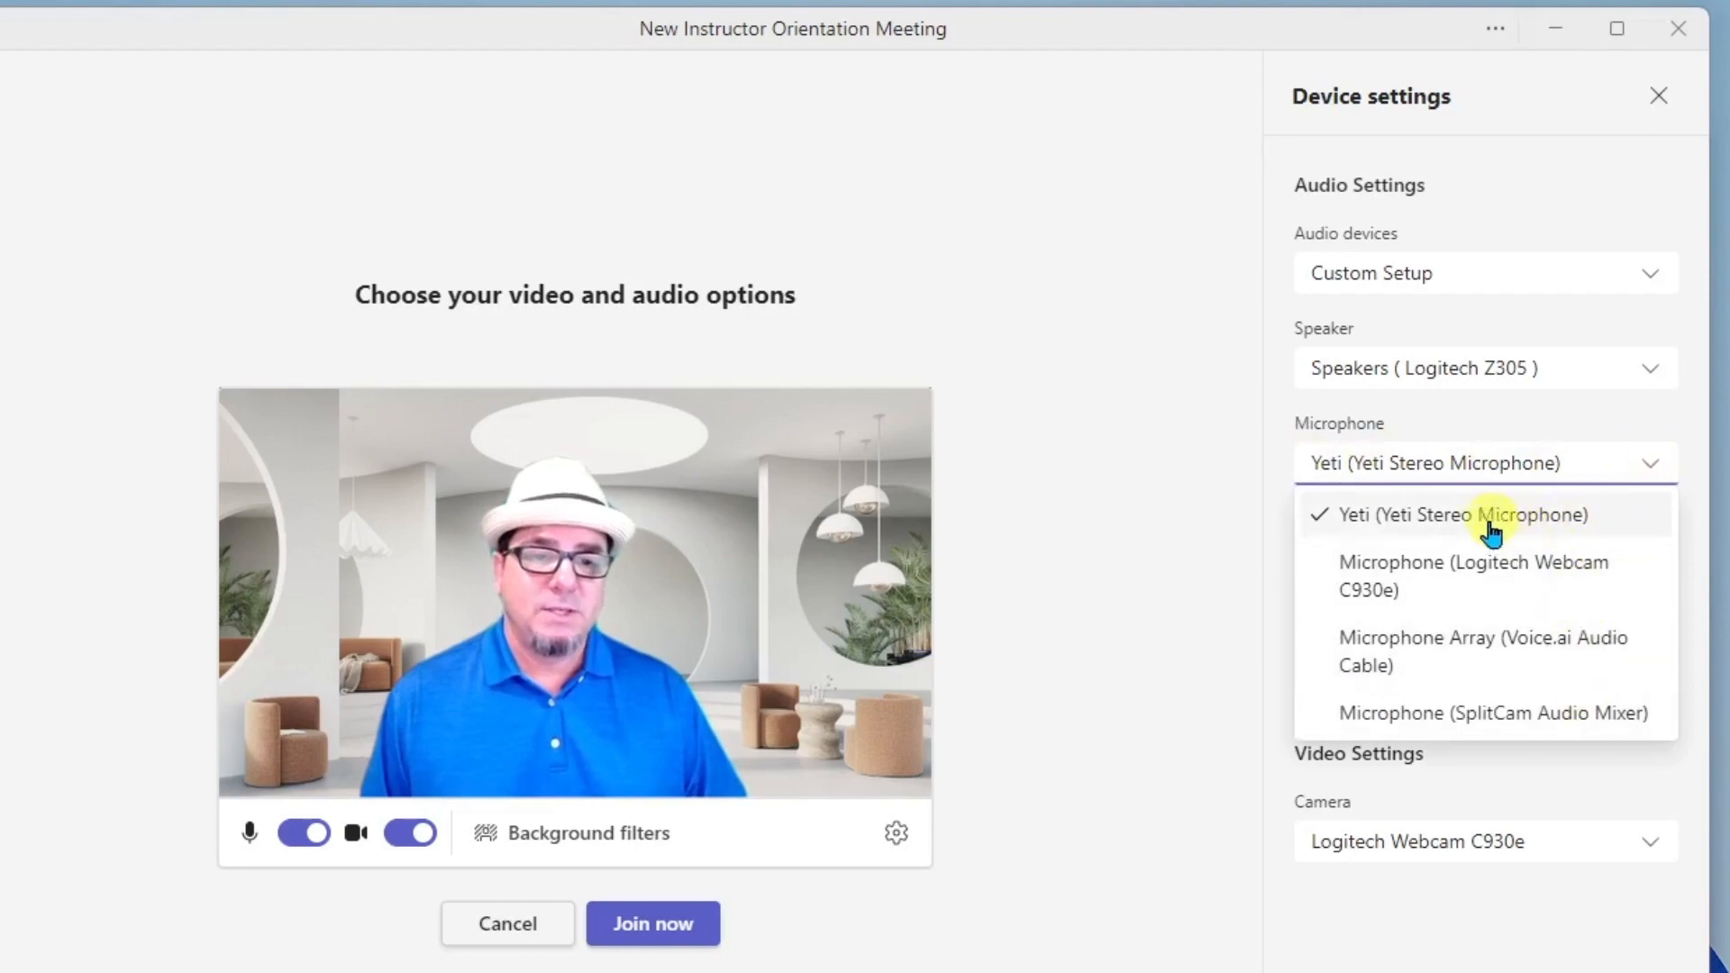
{"action": "mouse_move", "coordinate": [1552, 525]}
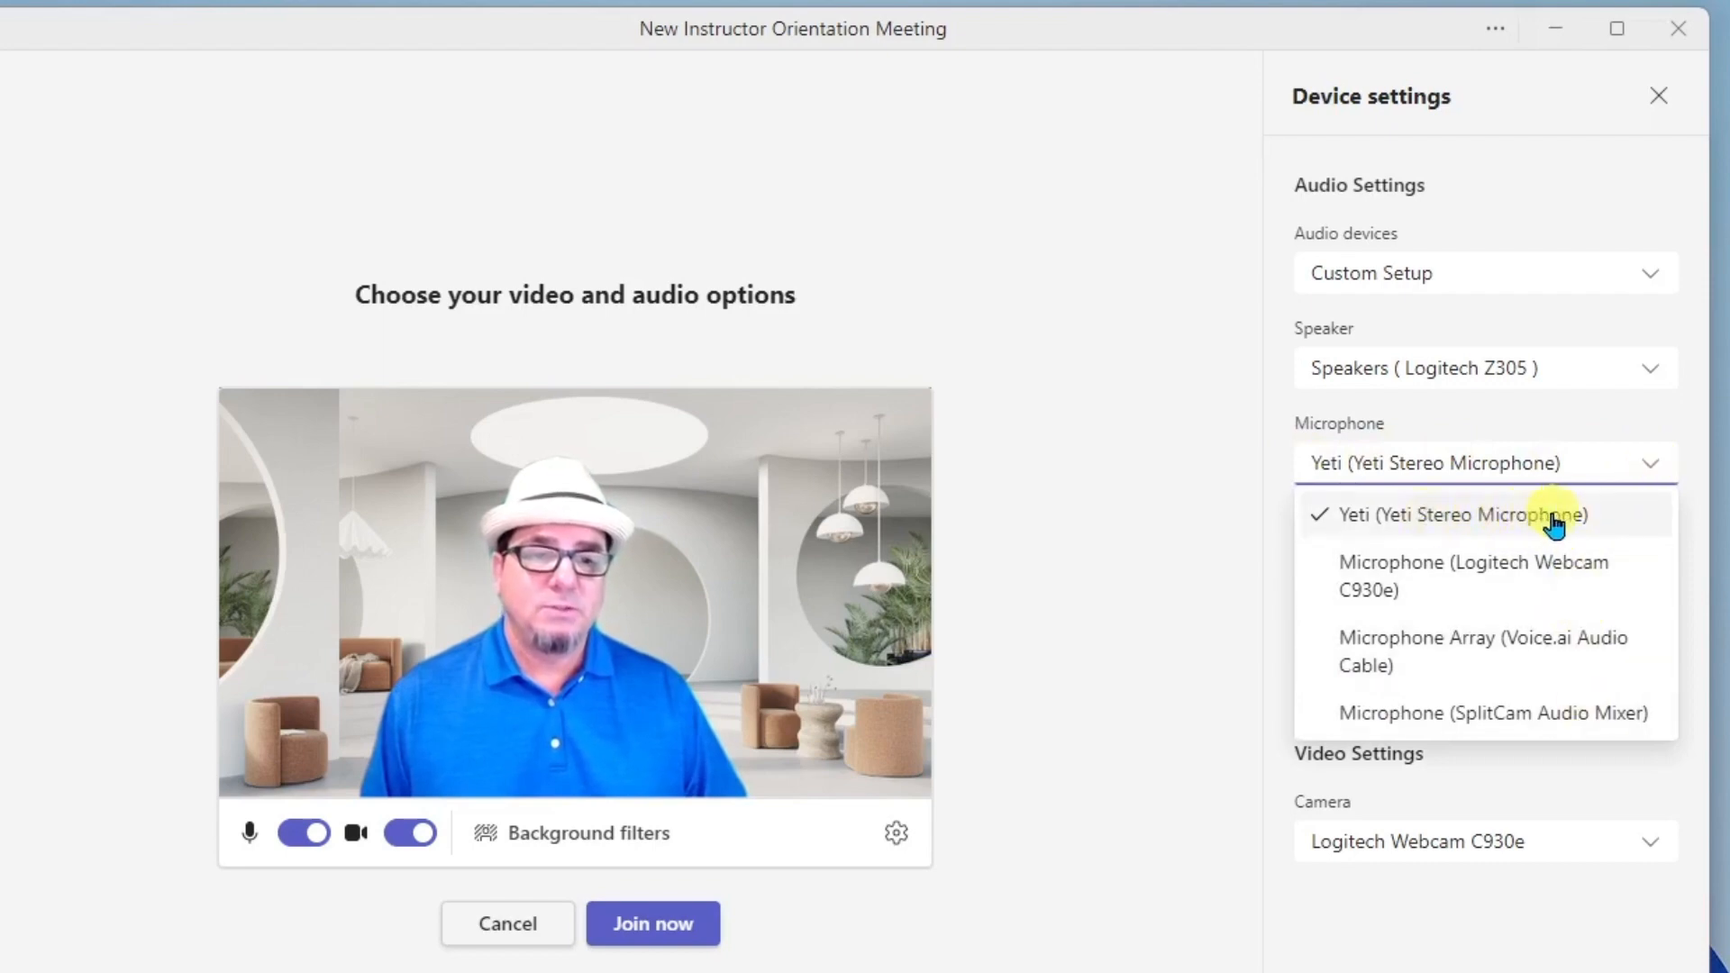
{"action": "left_click", "coordinate": [1448, 515]}
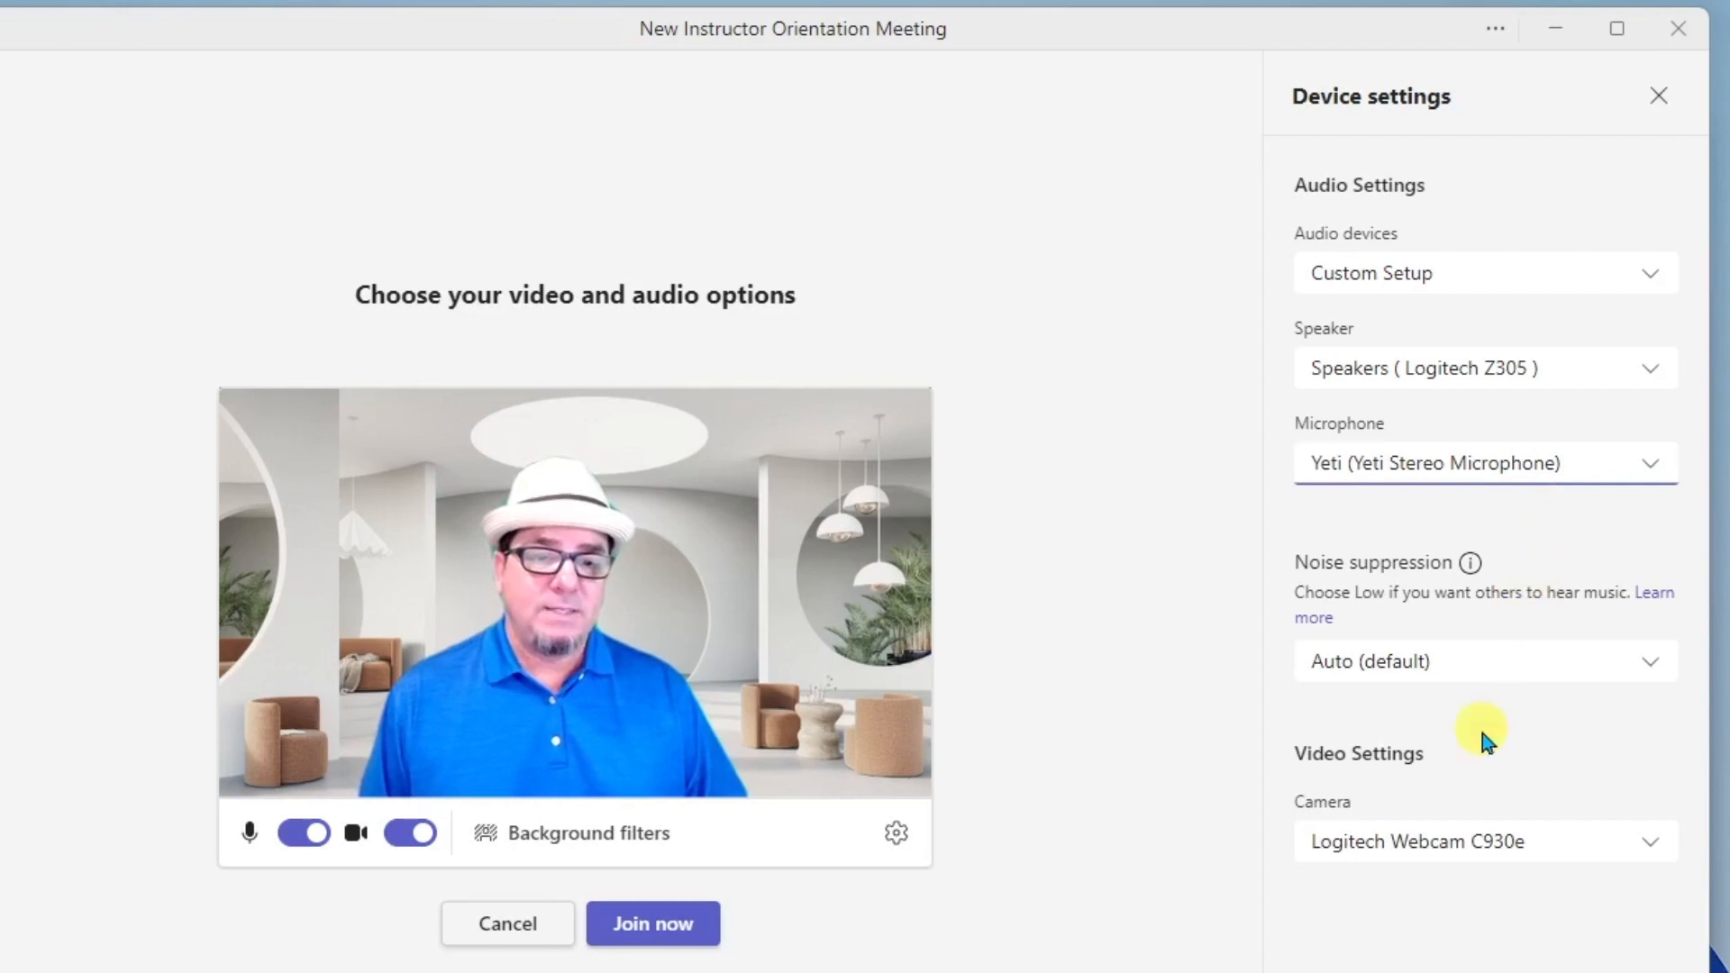
{"action": "scroll", "scroll_direction": "up", "scroll_amount": 3}
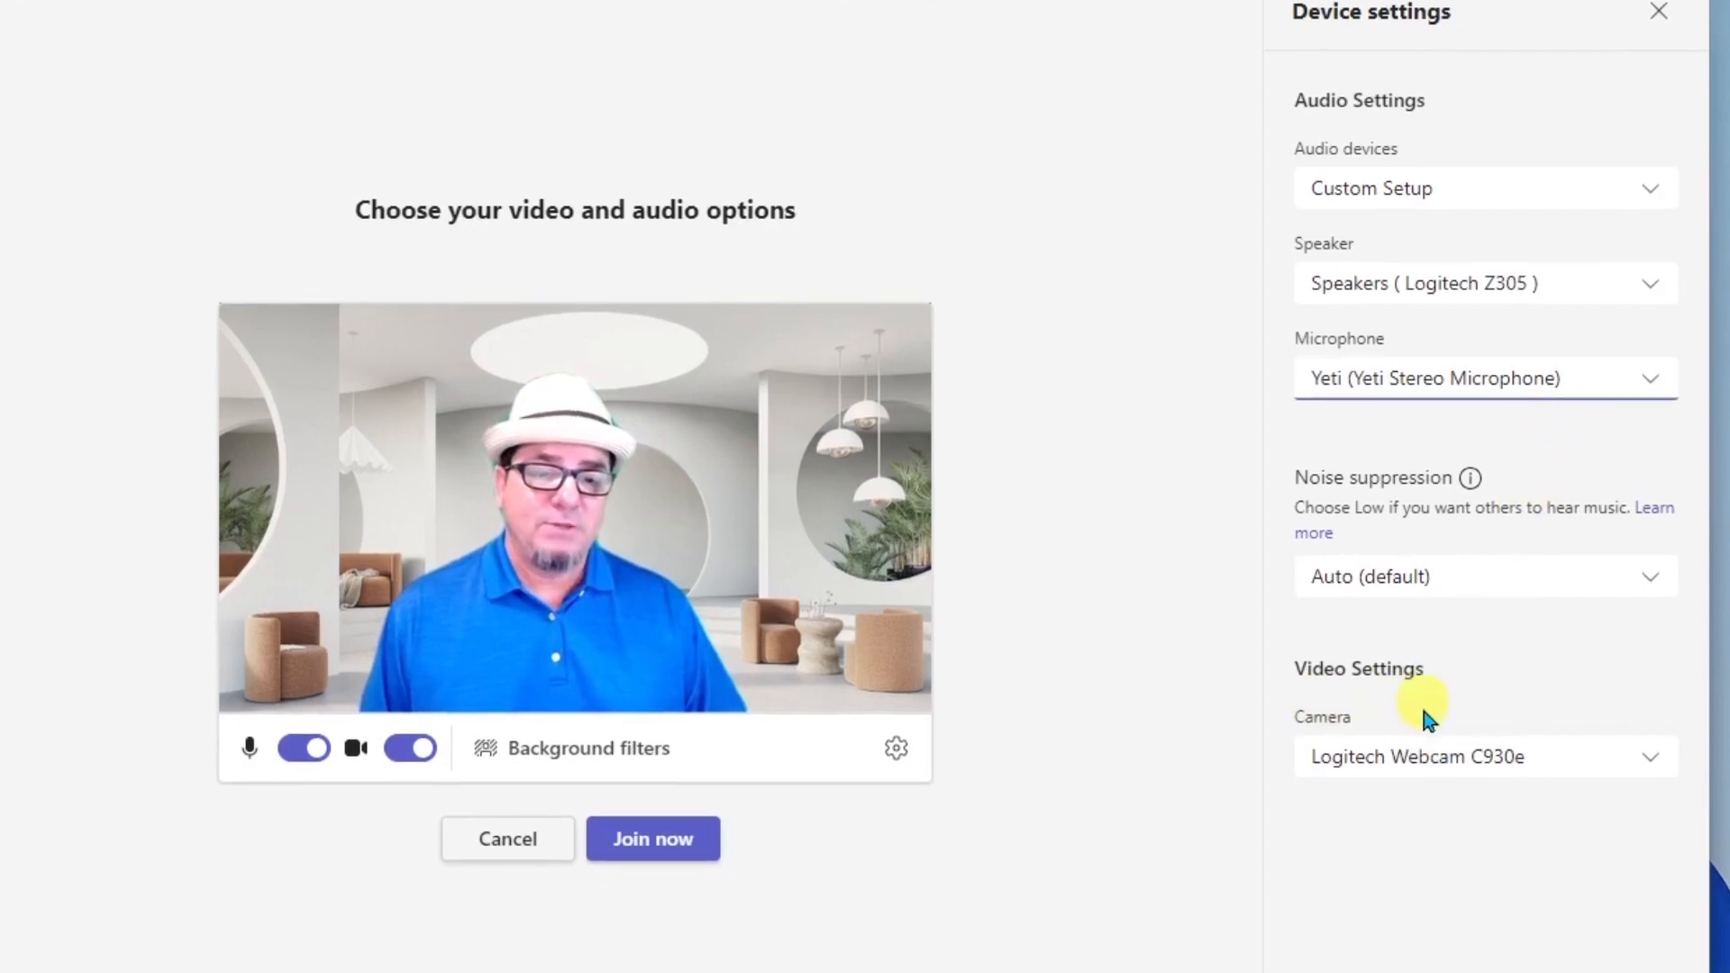
{"action": "left_click", "coordinate": [1485, 756]}
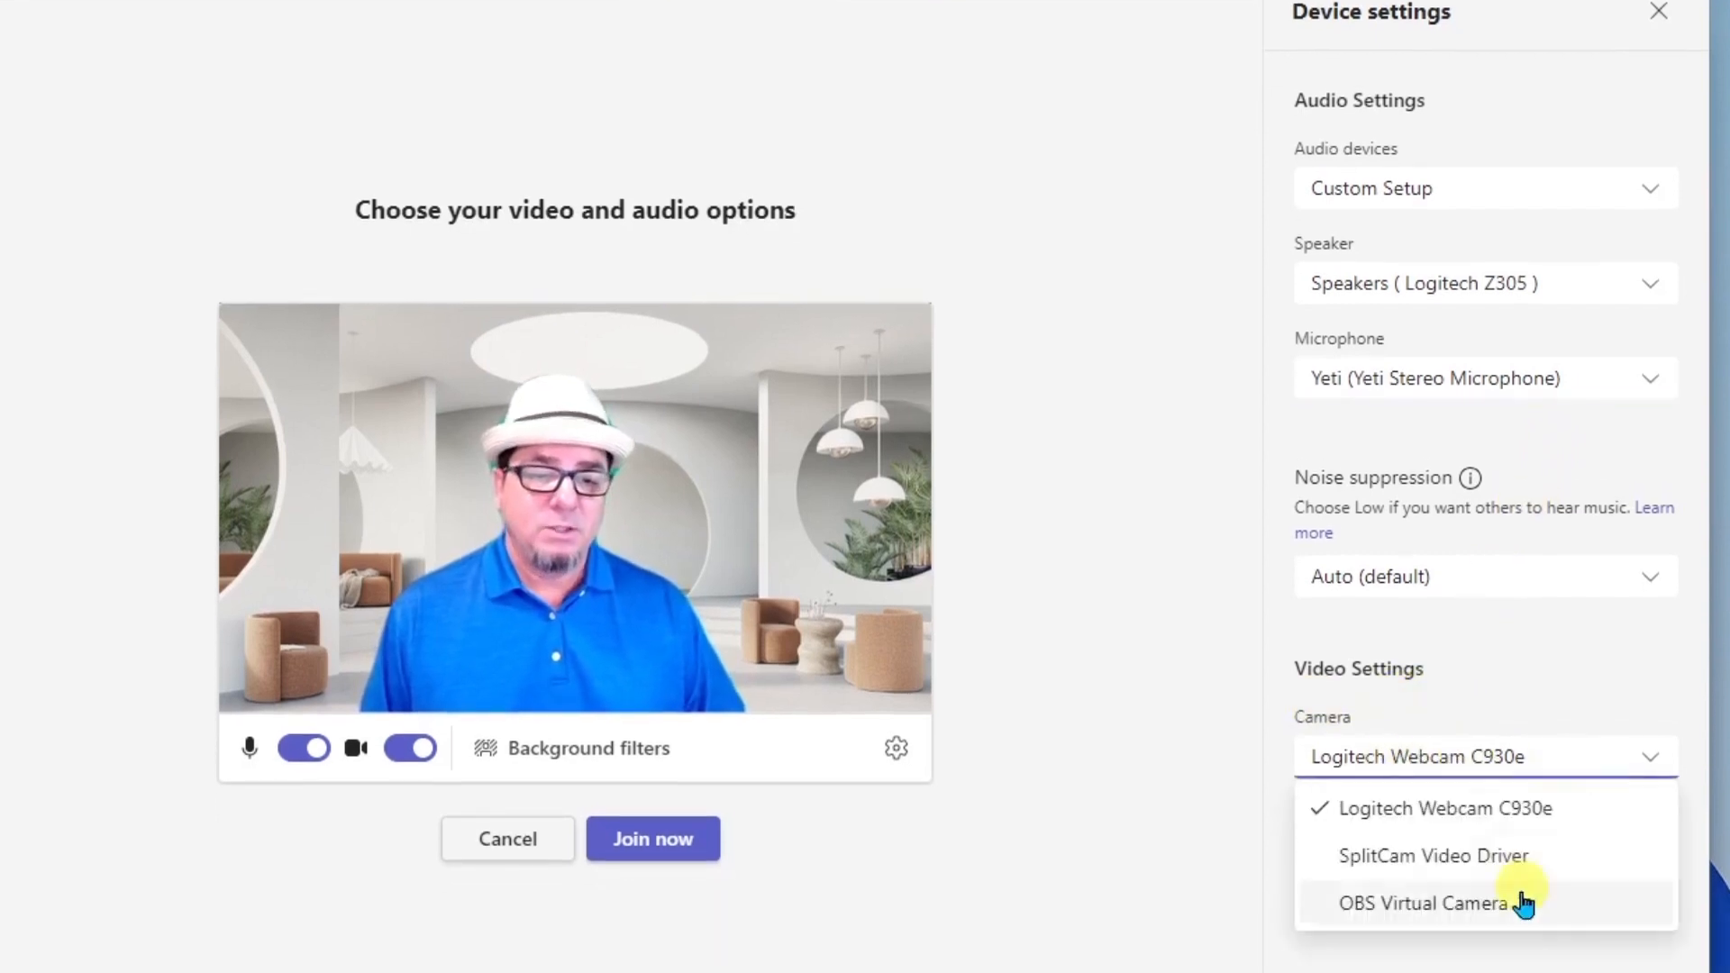
{"action": "mouse_move", "coordinate": [1485, 808]}
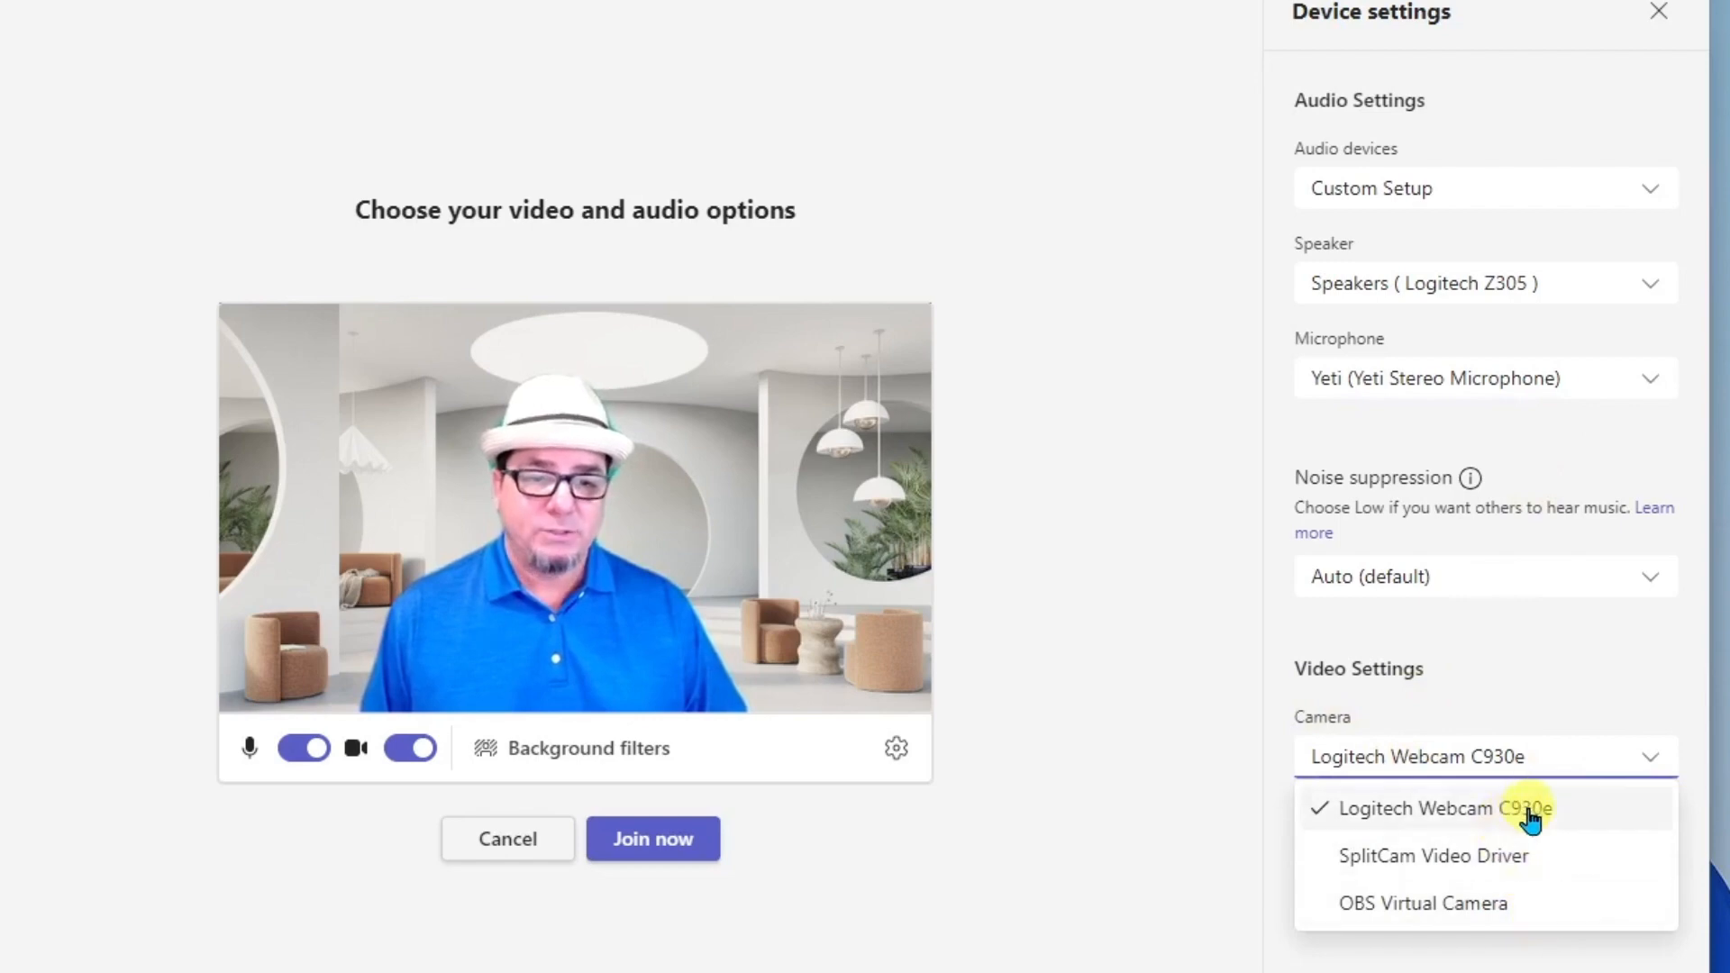
{"action": "left_click", "coordinate": [1459, 807]}
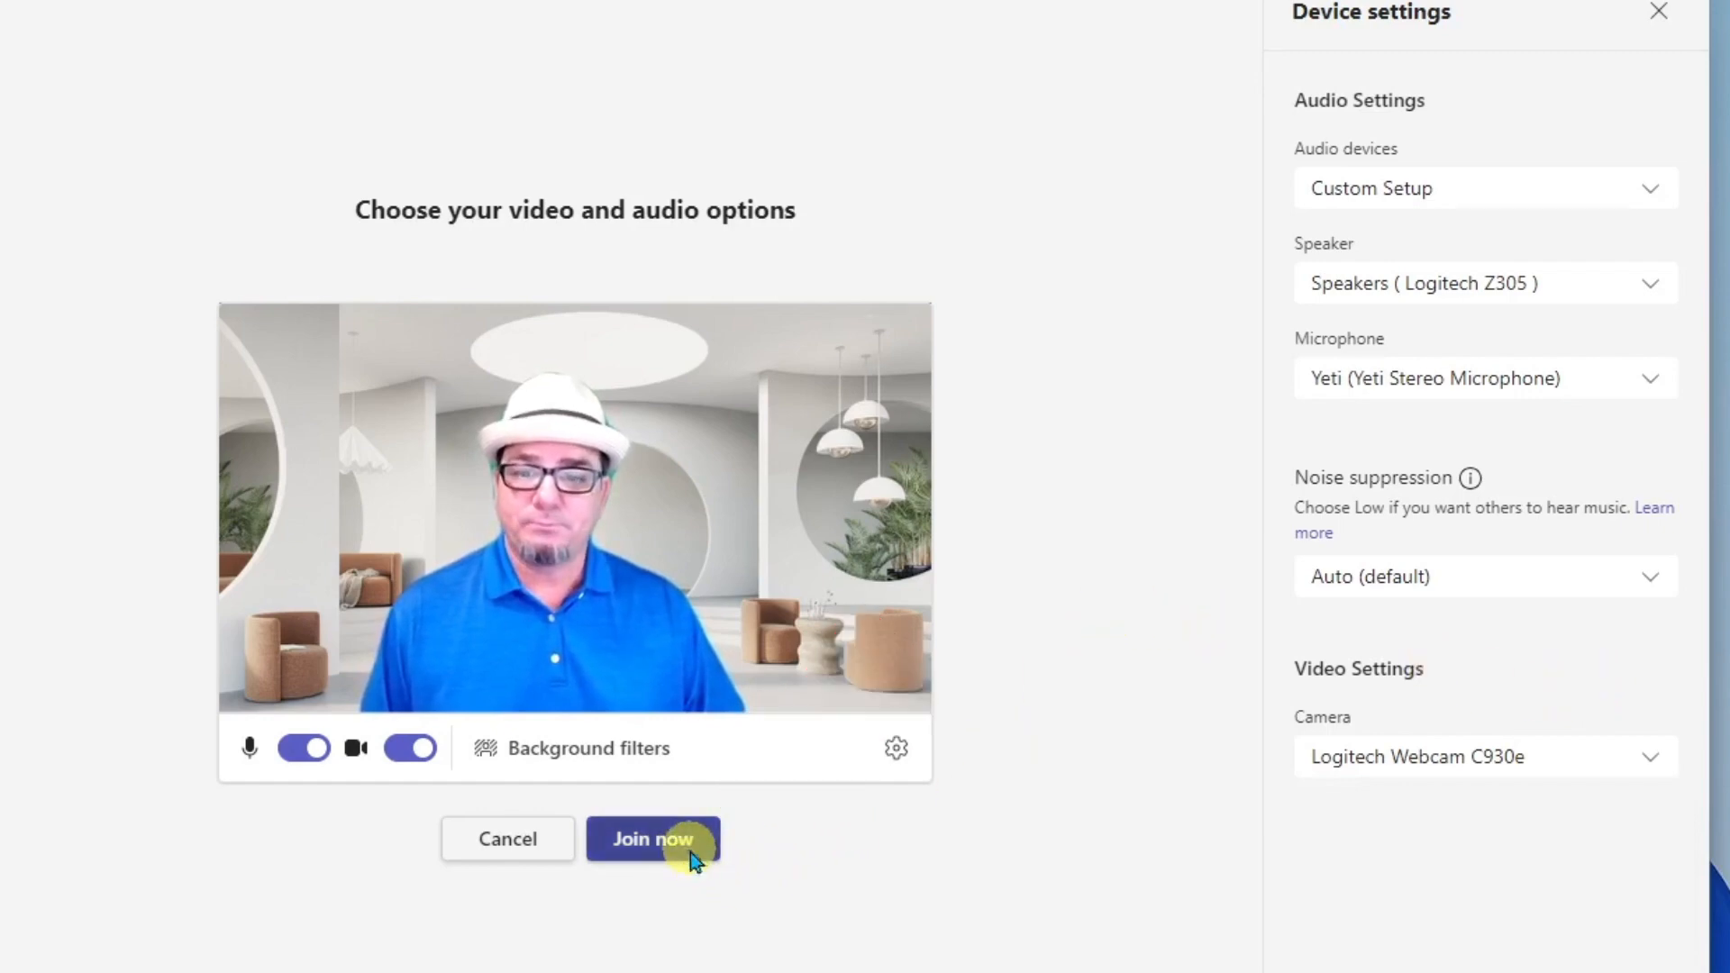
- Join the New Instructor Orientation Meeting and maximize the meeting window
{"action": "left_click", "coordinate": [653, 839]}
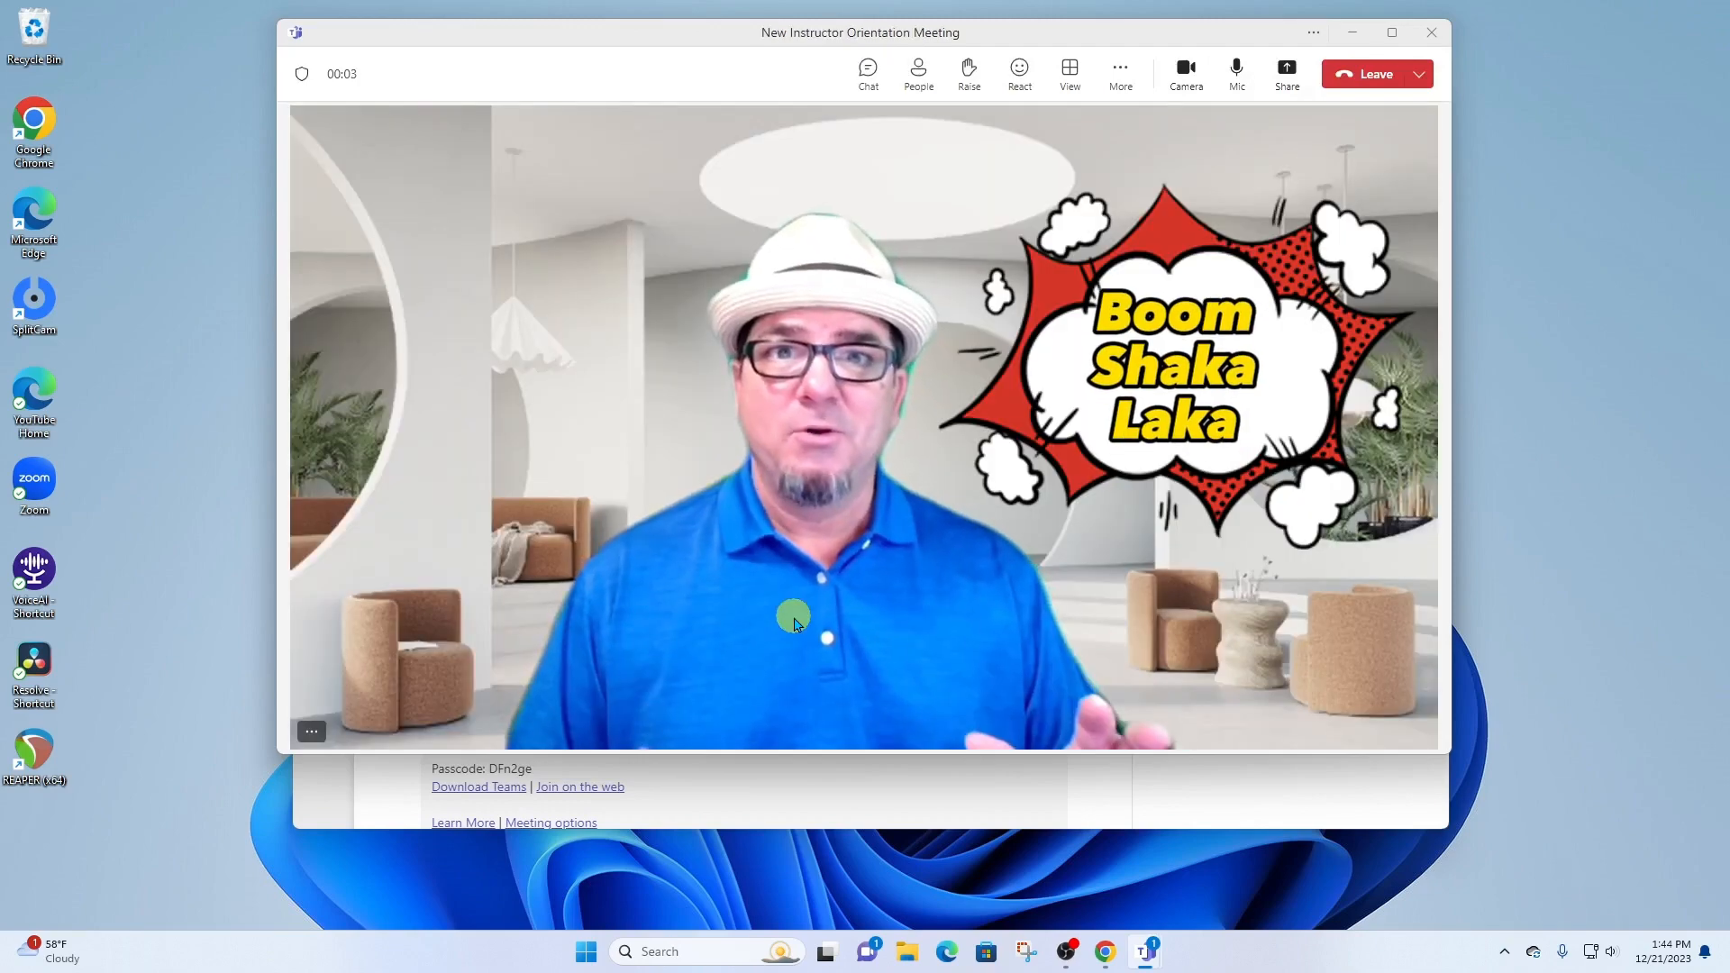
{"action": "left_click", "coordinate": [1392, 33]}
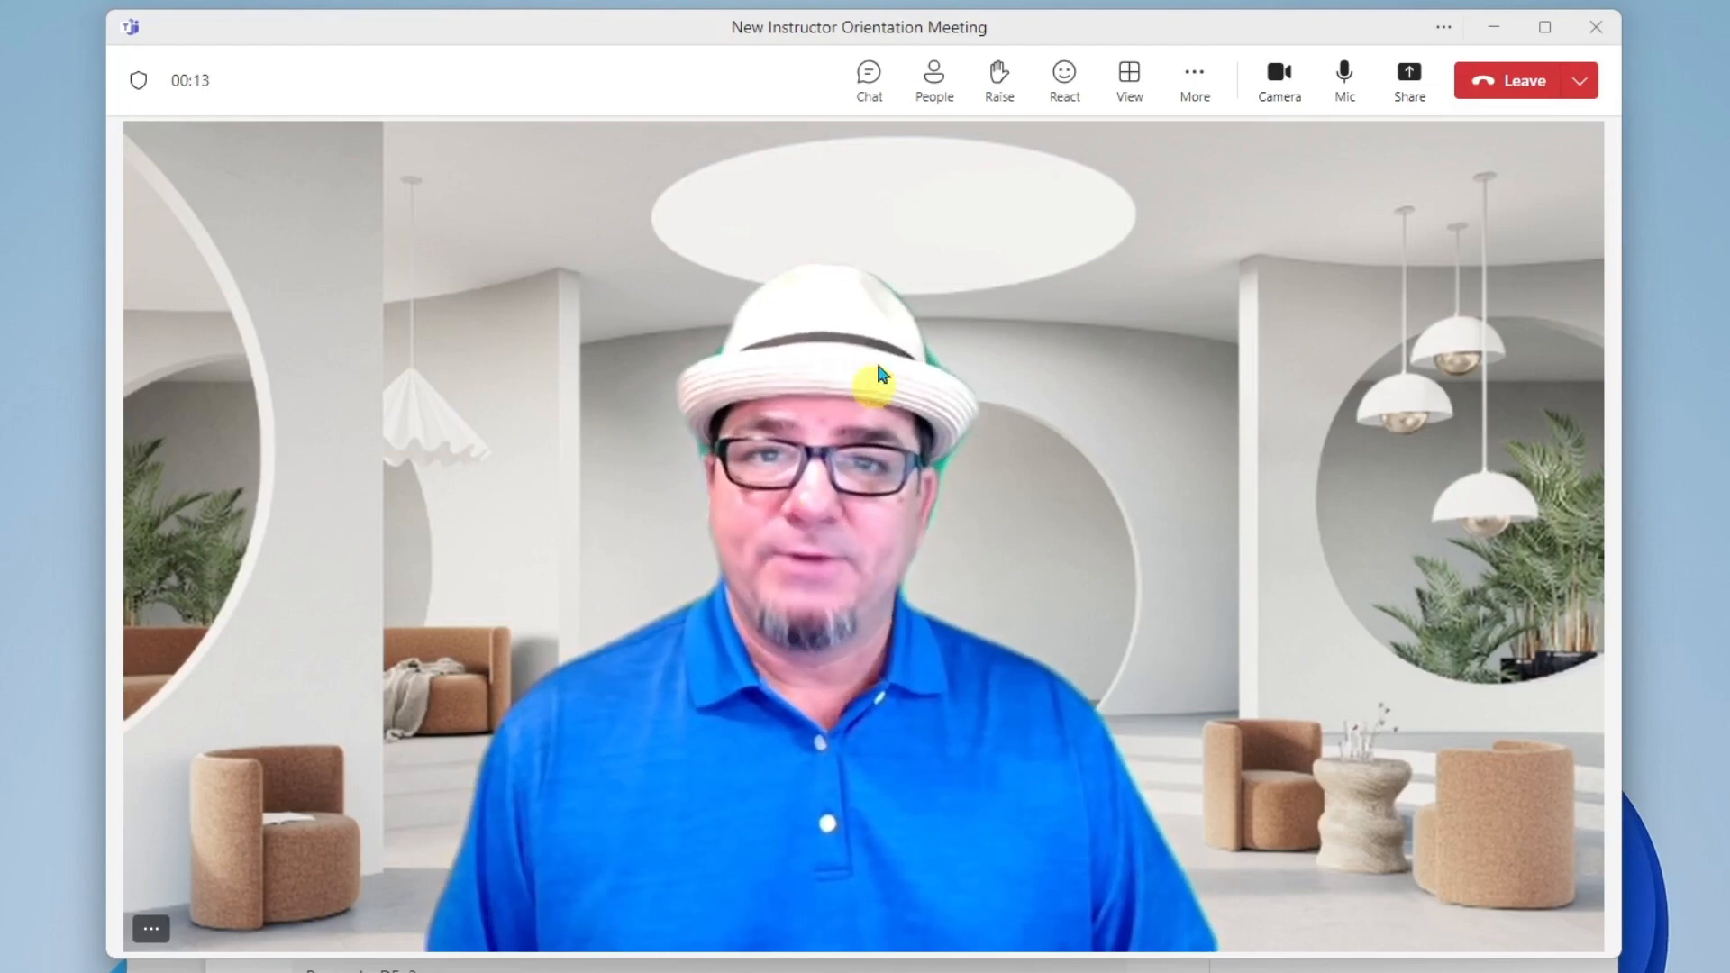
{"action": "mouse_move", "coordinate": [933, 80]}
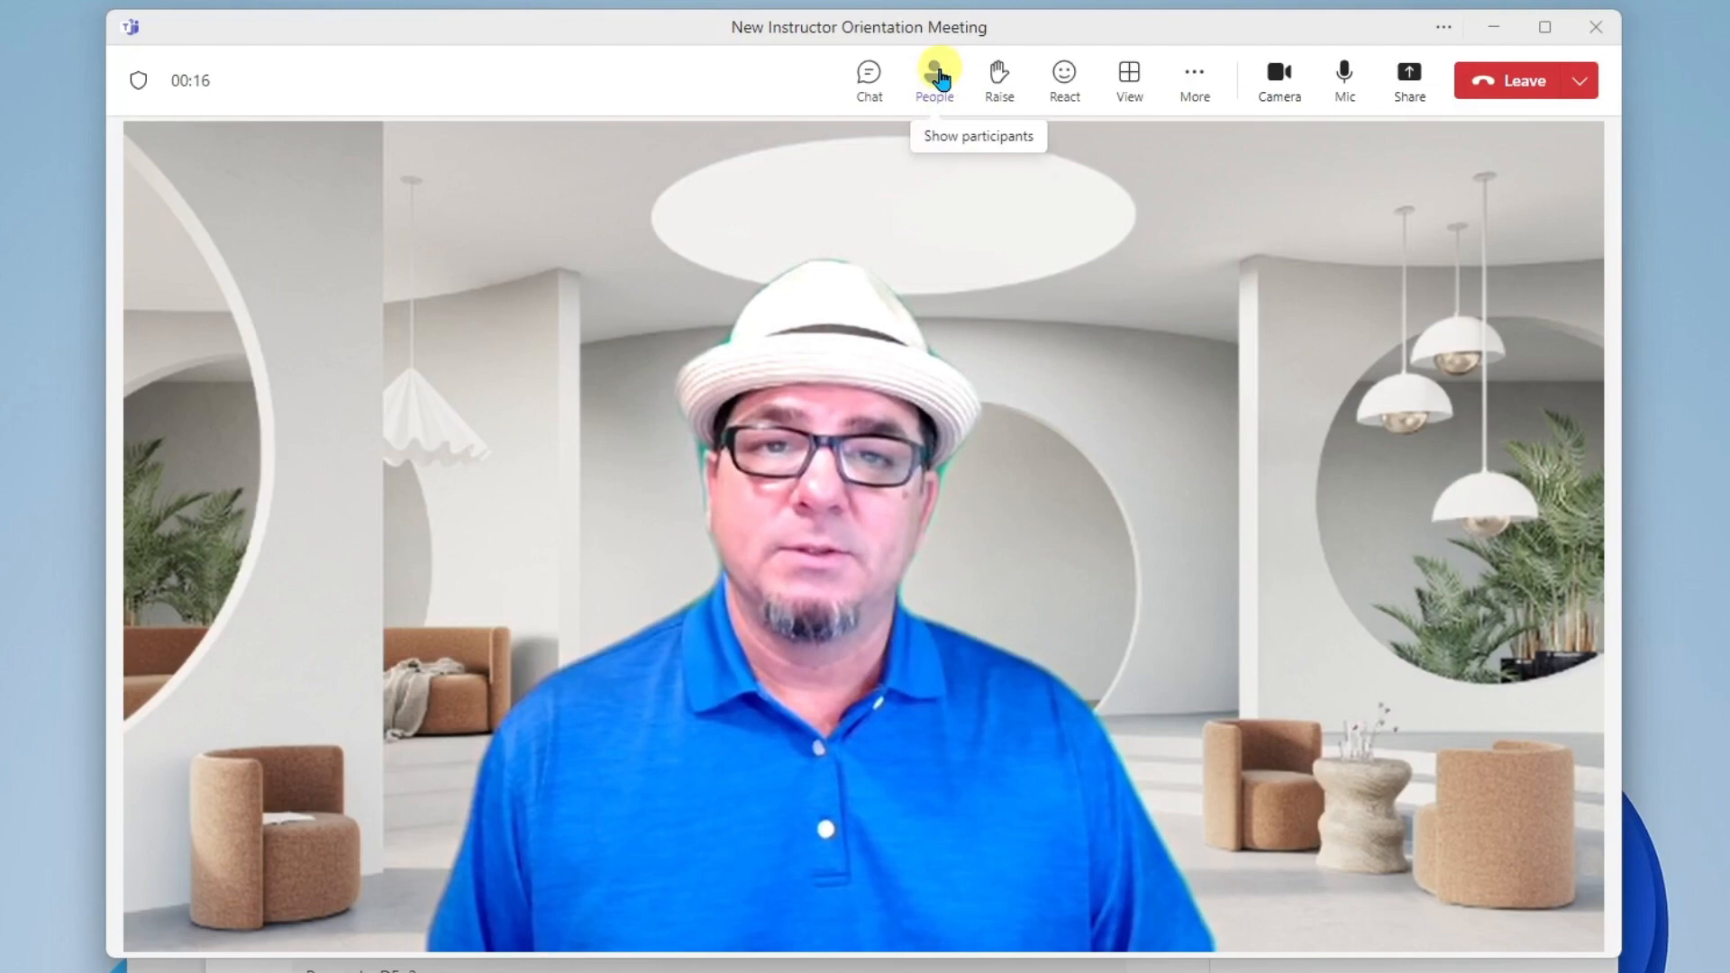
- Open the People pane and ask Sting to join the meeting
{"action": "left_click", "coordinate": [933, 80]}
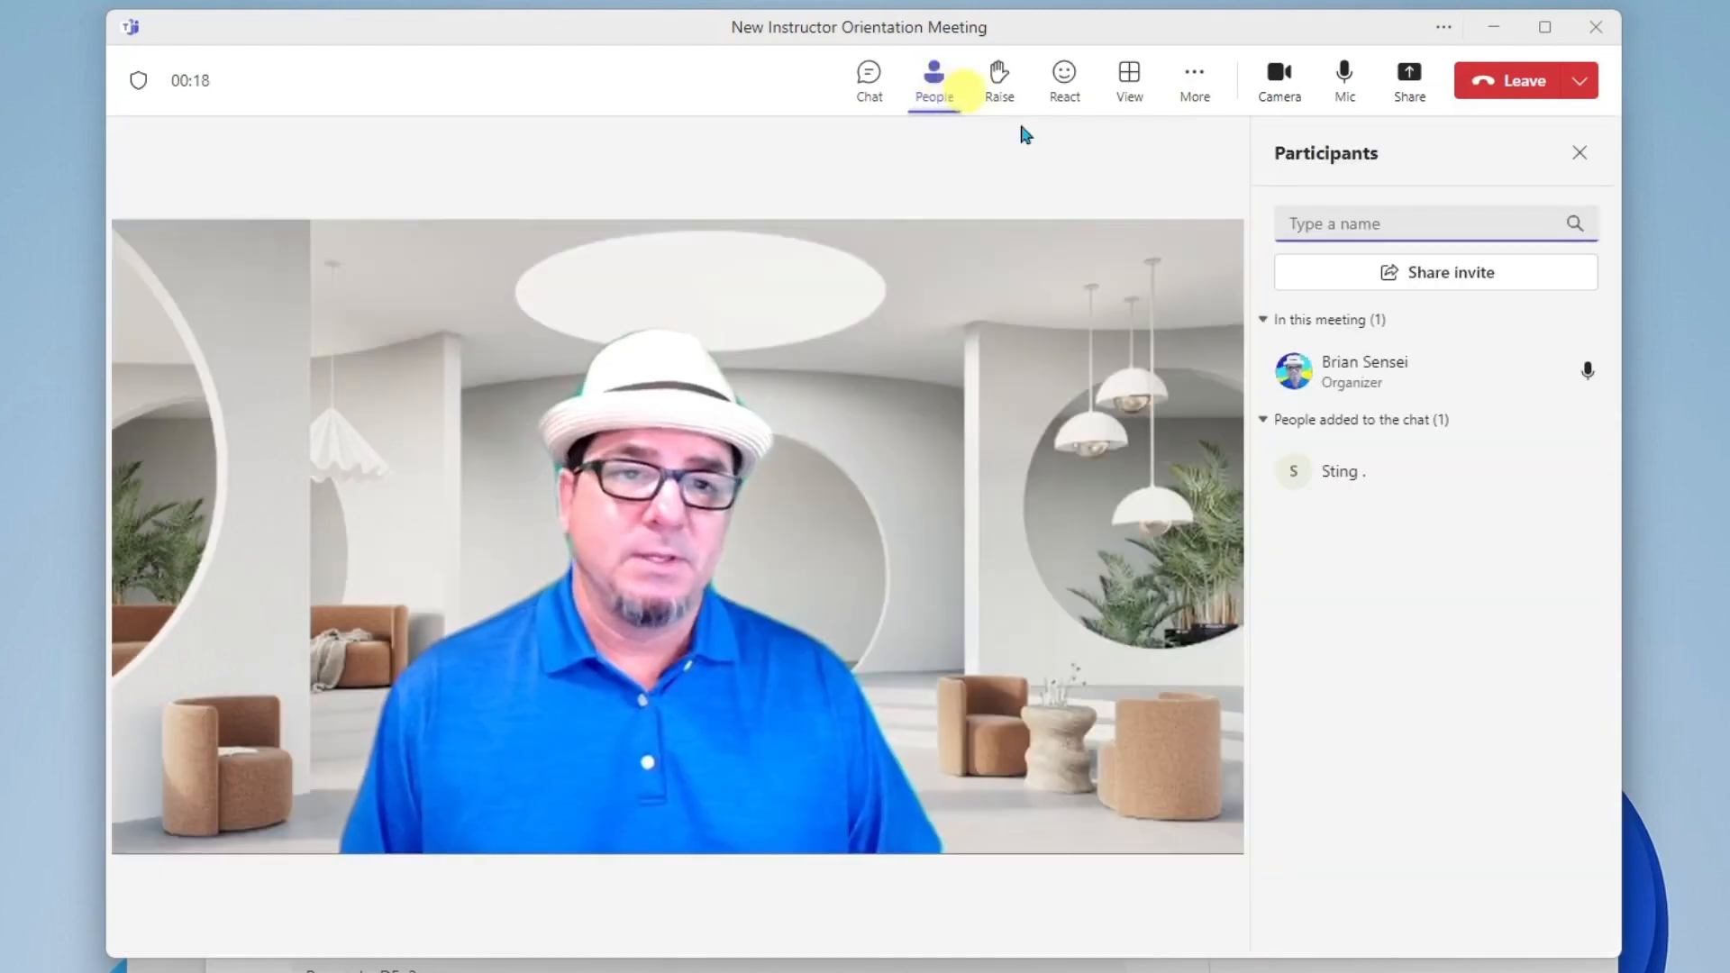
{"action": "mouse_move", "coordinate": [1435, 595]}
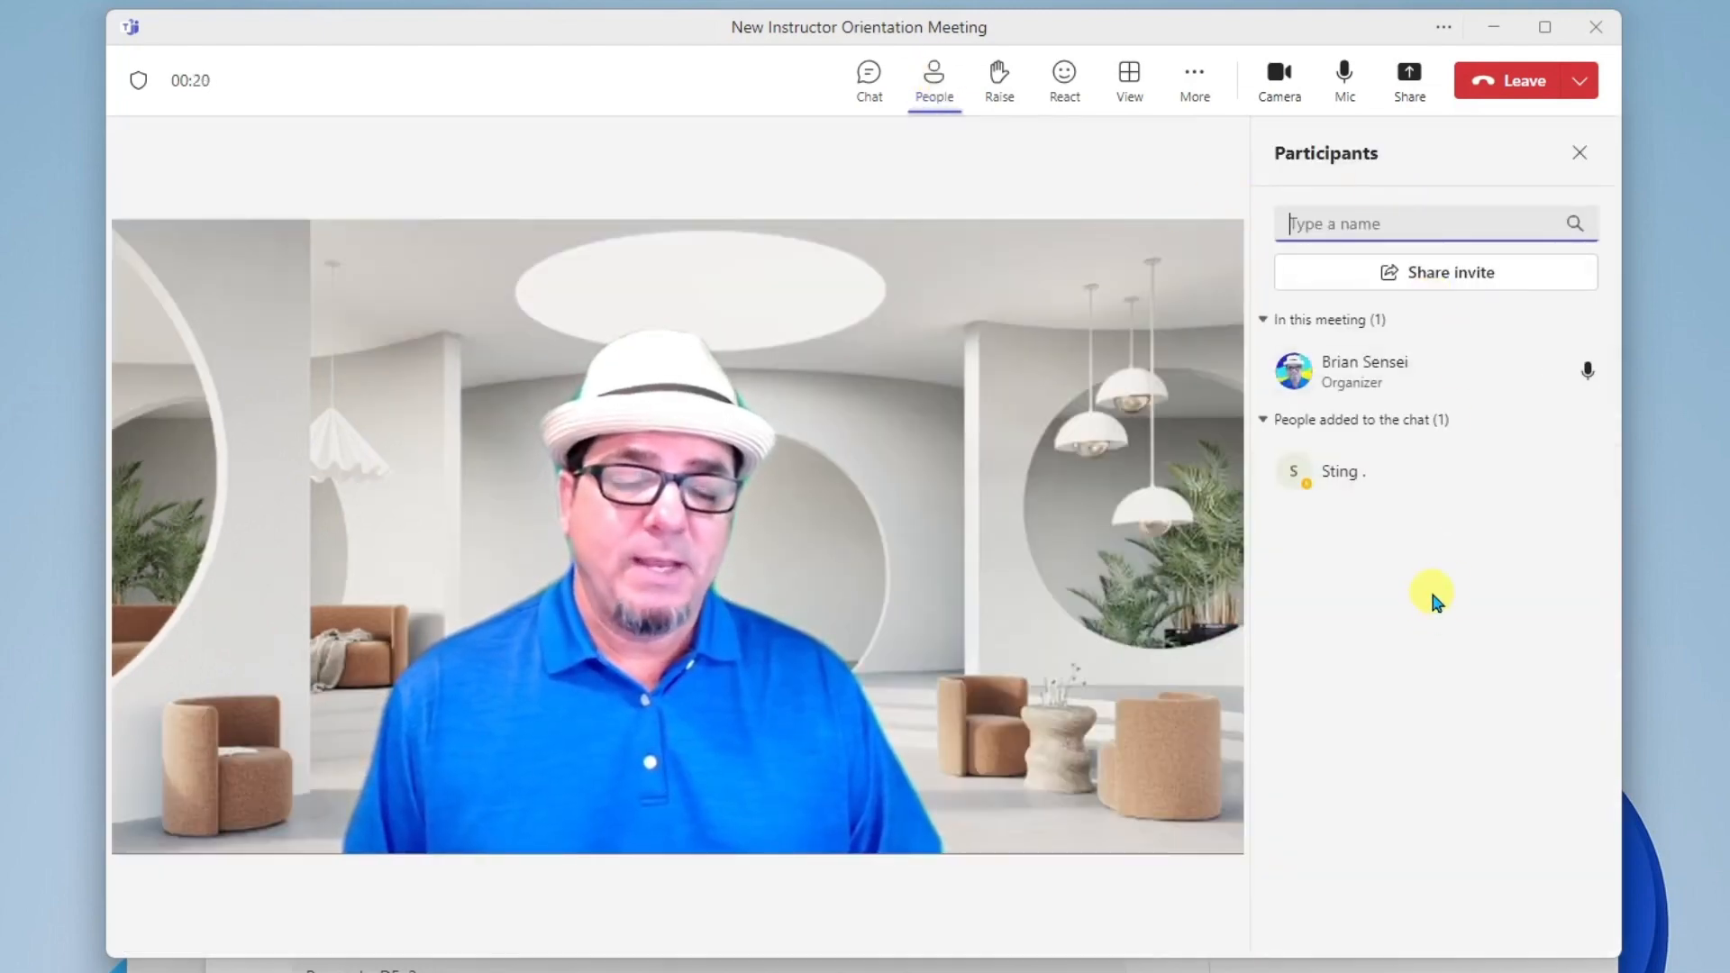
{"action": "mouse_move", "coordinate": [1373, 475]}
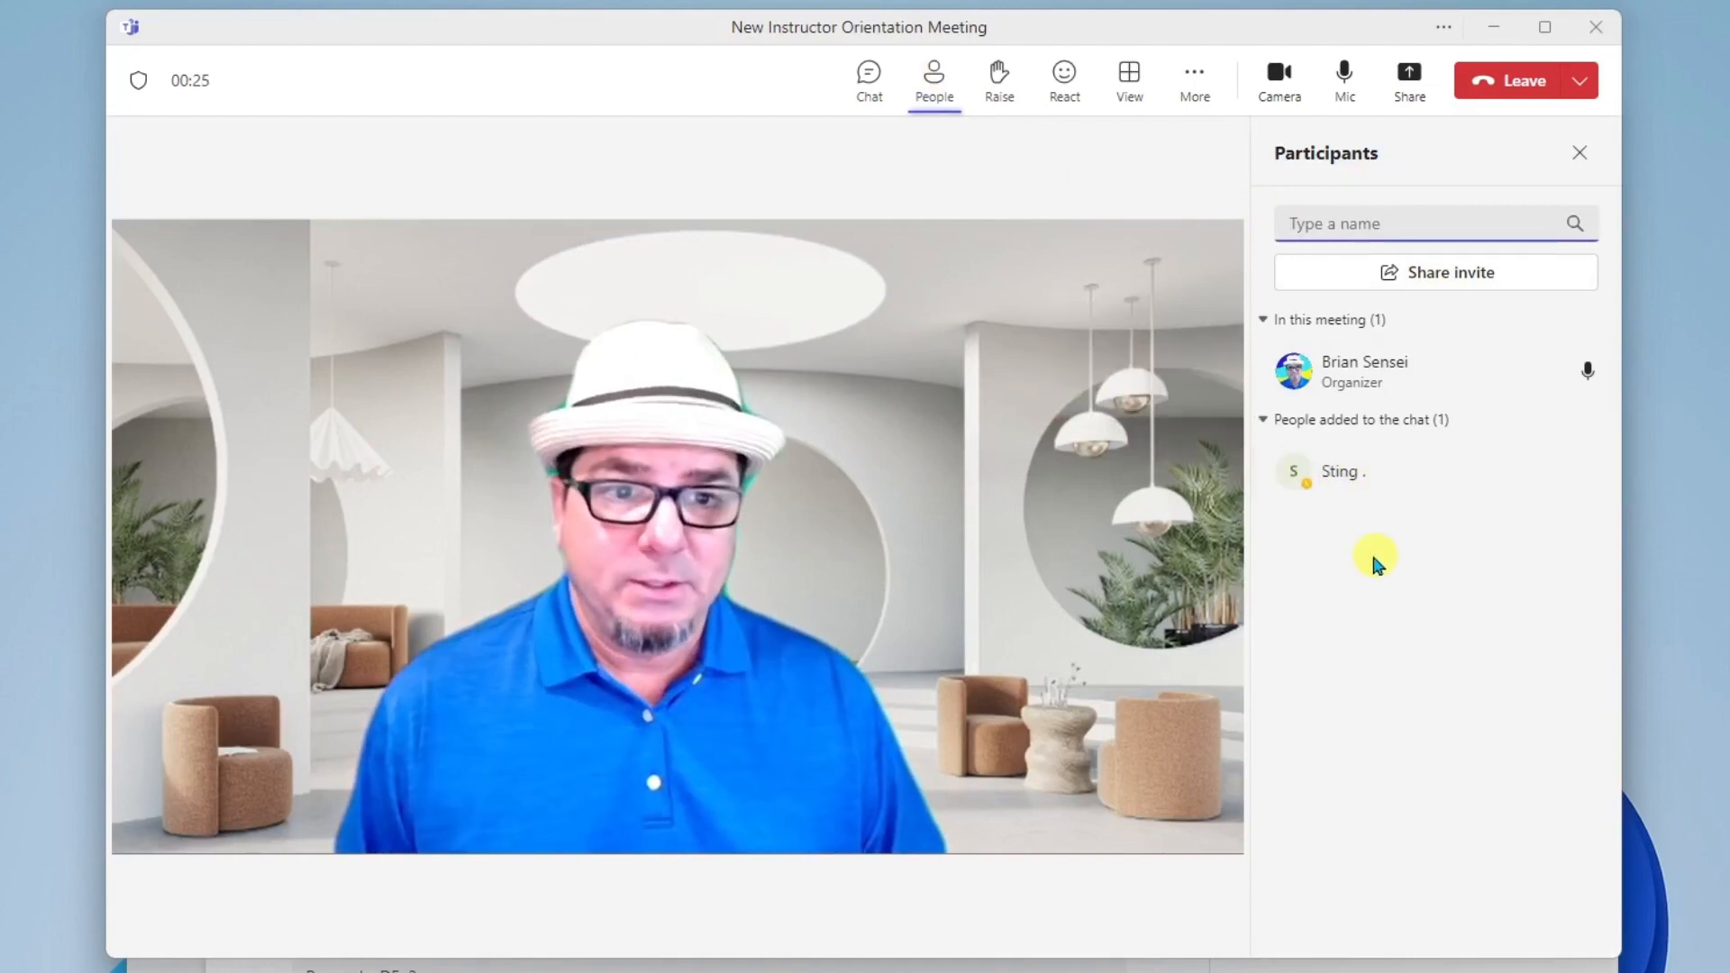
{"action": "mouse_move", "coordinate": [1413, 486]}
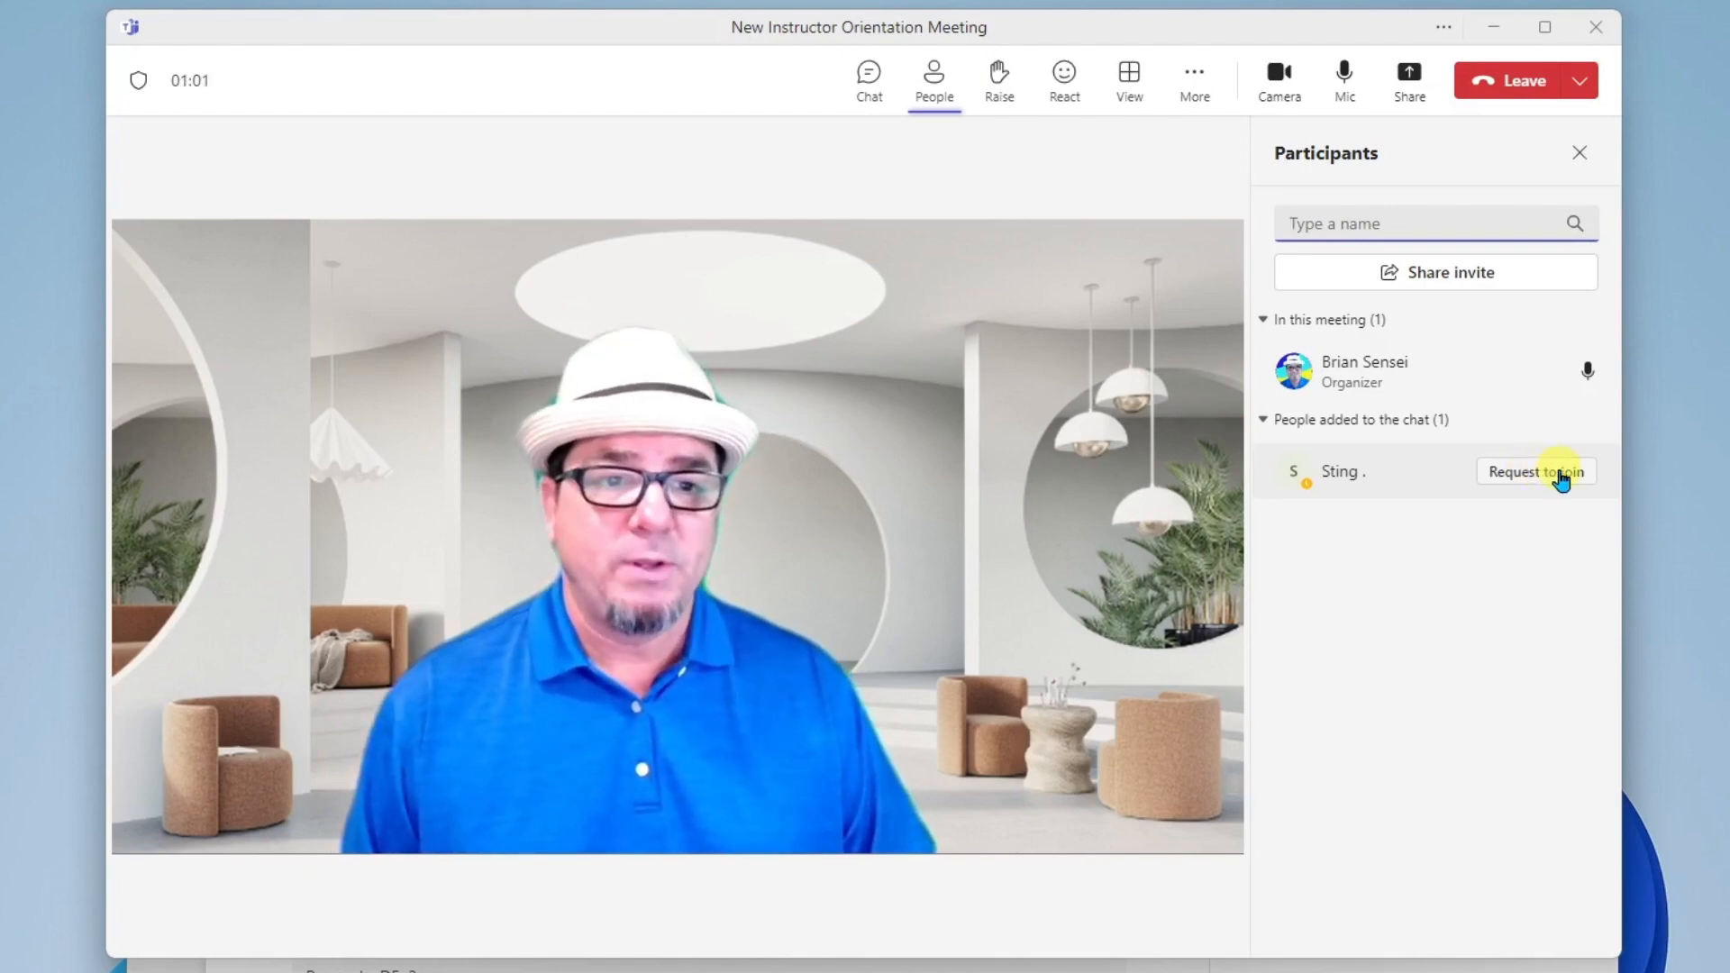
{"action": "left_click", "coordinate": [1534, 471]}
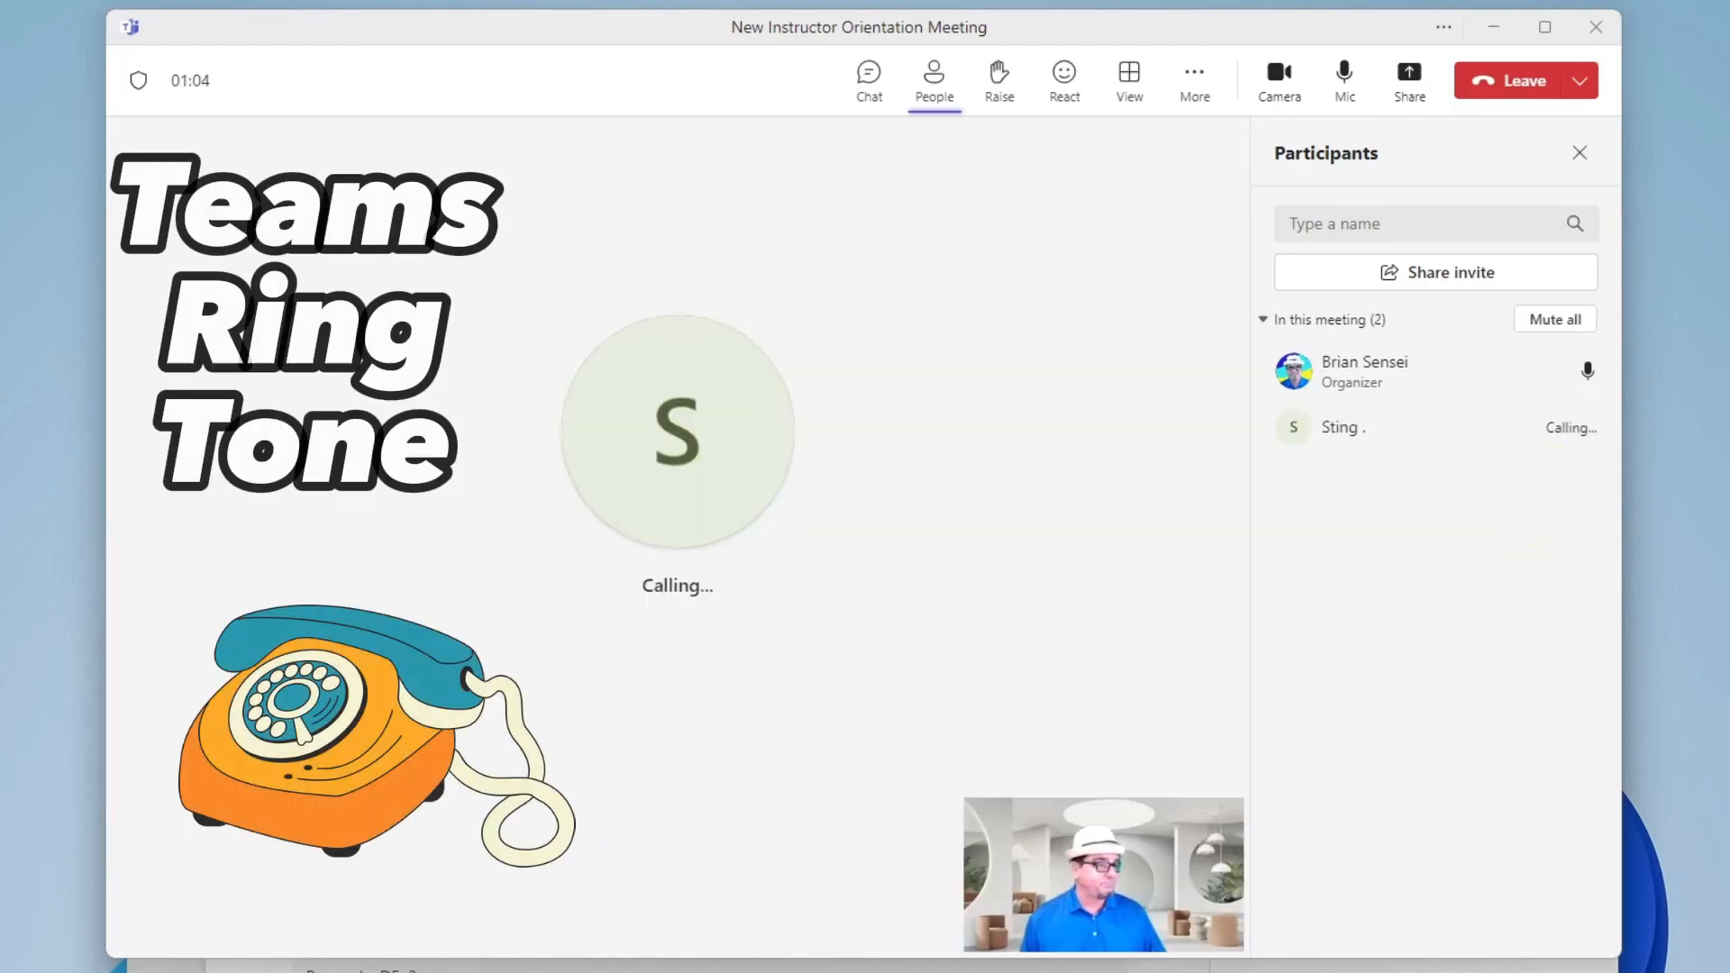